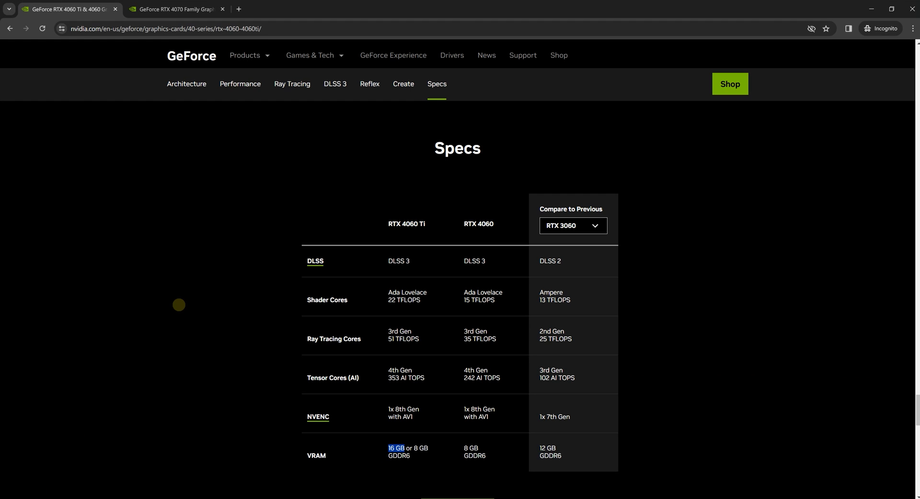
Browse the RTX 4070 Family page features after the RTX 4060 specs
{"action": "left_click", "coordinate": [176, 9]}
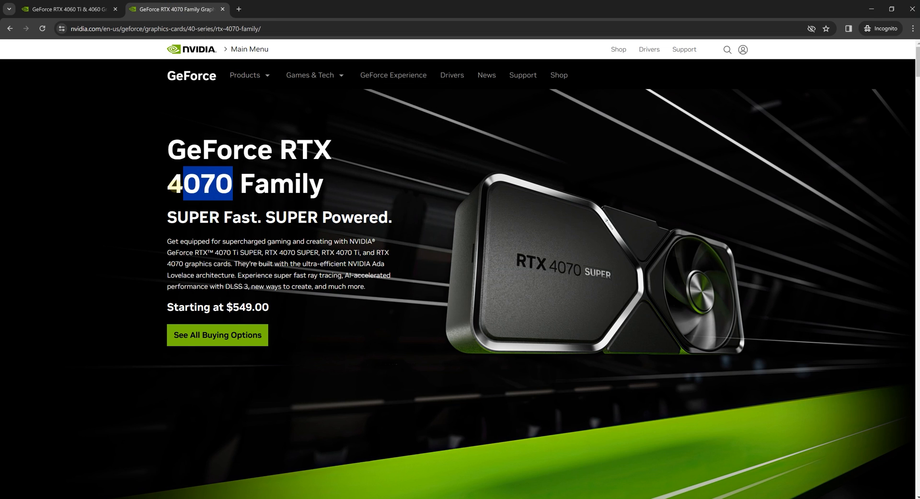
{"action": "scroll", "scroll_direction": "down", "scroll_amount": 3}
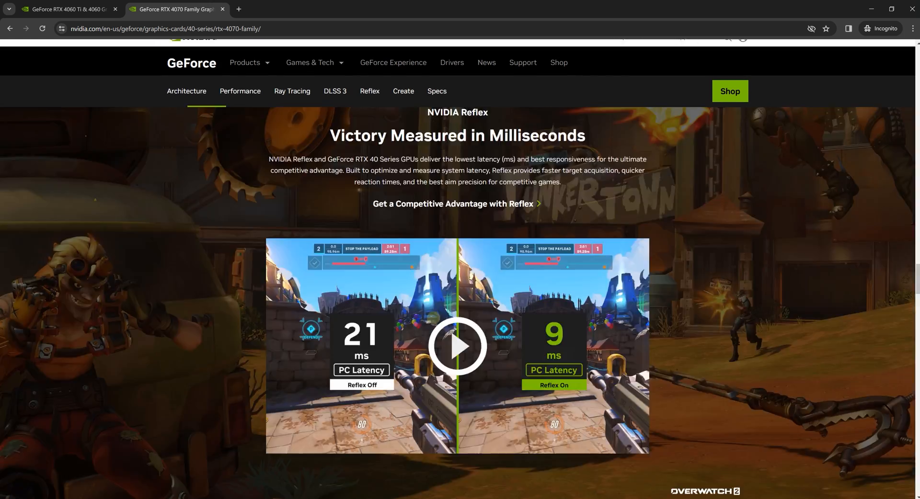
{"action": "left_click", "coordinate": [437, 91]}
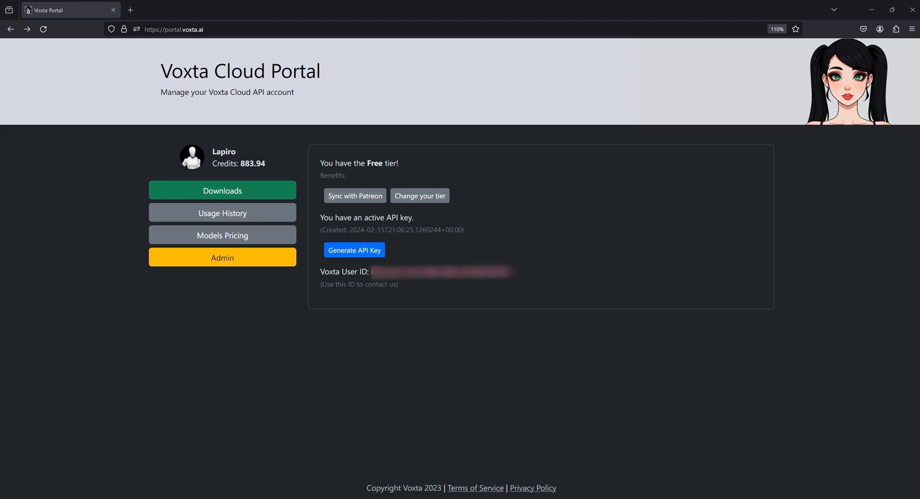
Download Voxta.Server.Win.v1.0.0-beta.104.zip from the Downloads list onto drive E:
{"action": "left_click", "coordinate": [222, 190]}
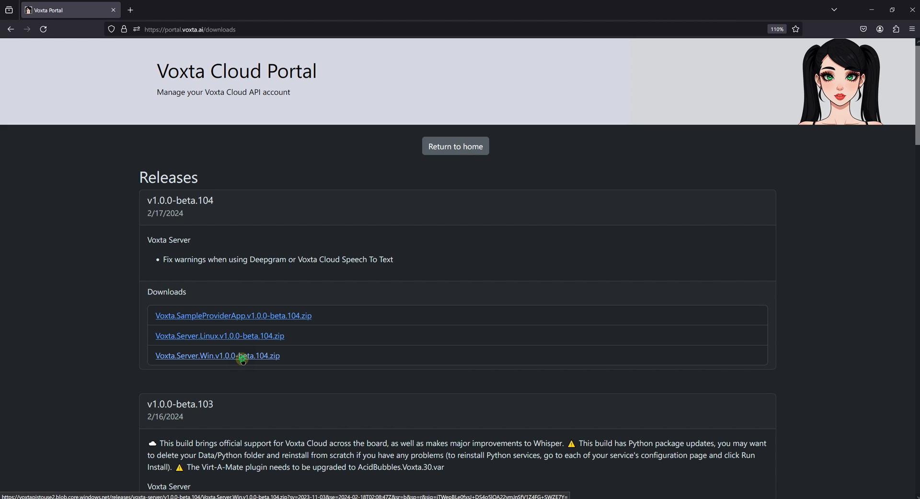
{"action": "left_click", "coordinate": [218, 356]}
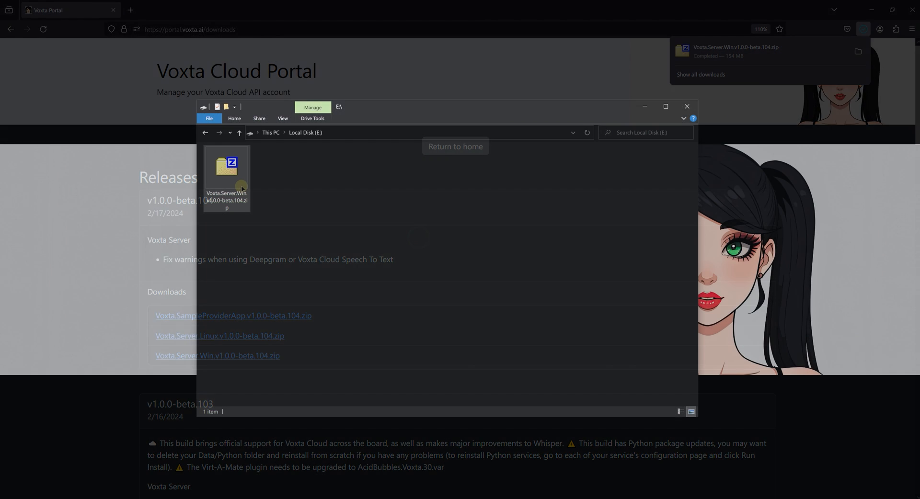
Extract the server archive with 7-Zip into E:\Voxta\
{"action": "double_click", "coordinate": [226, 176]}
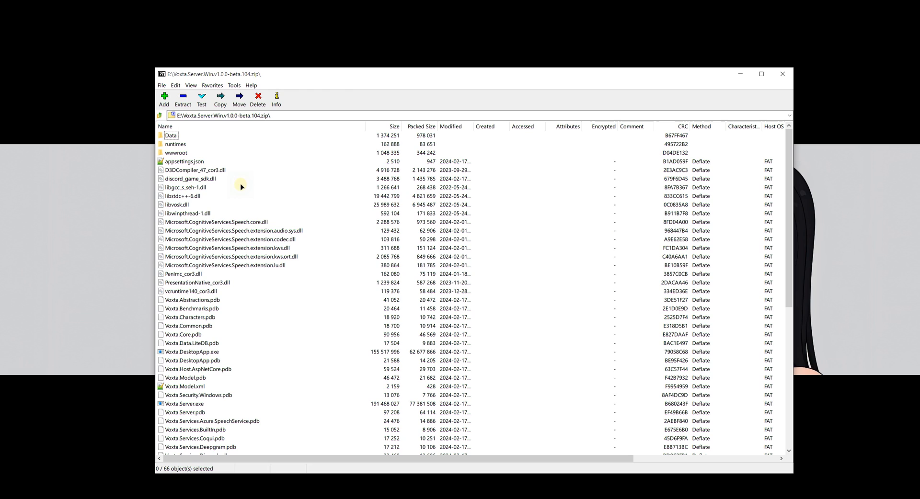
{"action": "left_click", "coordinate": [221, 98]}
{"action": "type", "text": "E:\\Voxta\\"}
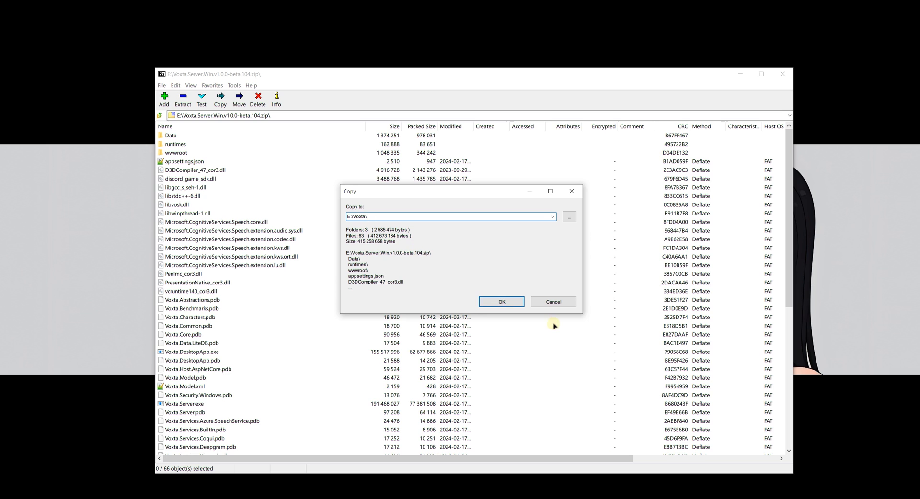
{"action": "left_click", "coordinate": [501, 302]}
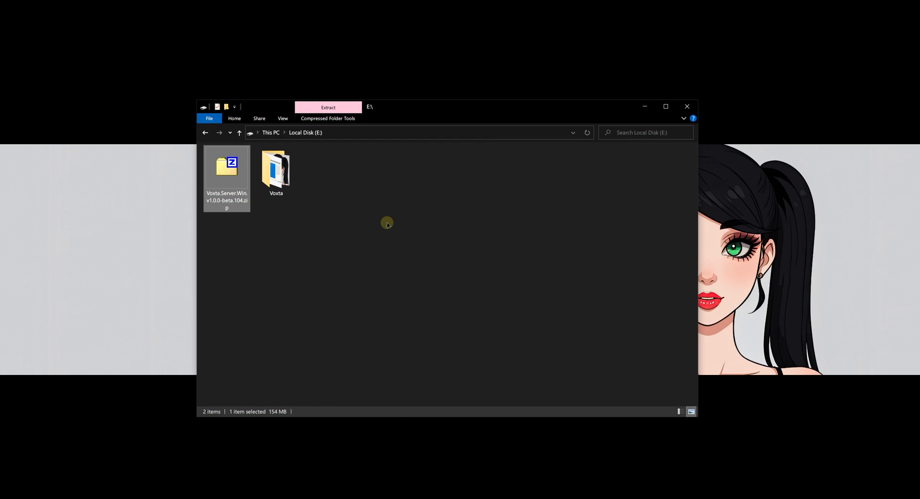
Launch the Voxta desktop application from the extracted Voxta folder
{"action": "double_click", "coordinate": [275, 171]}
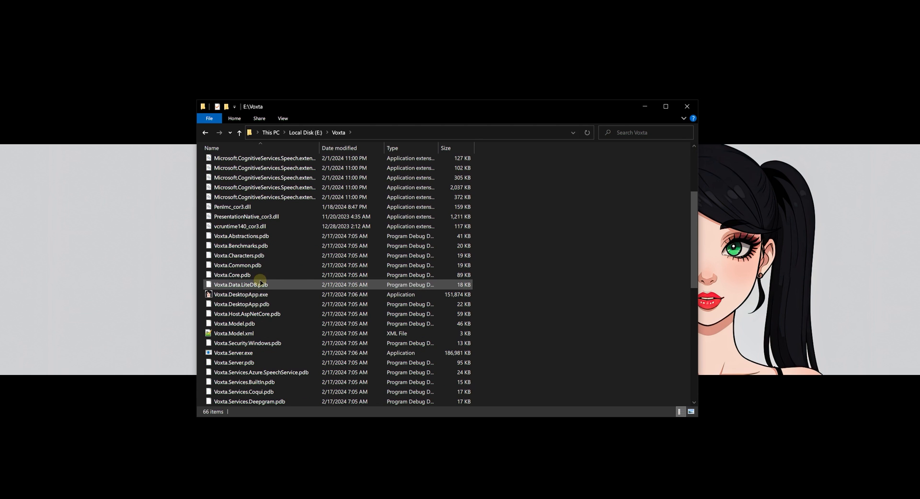
{"action": "left_click", "coordinate": [241, 294]}
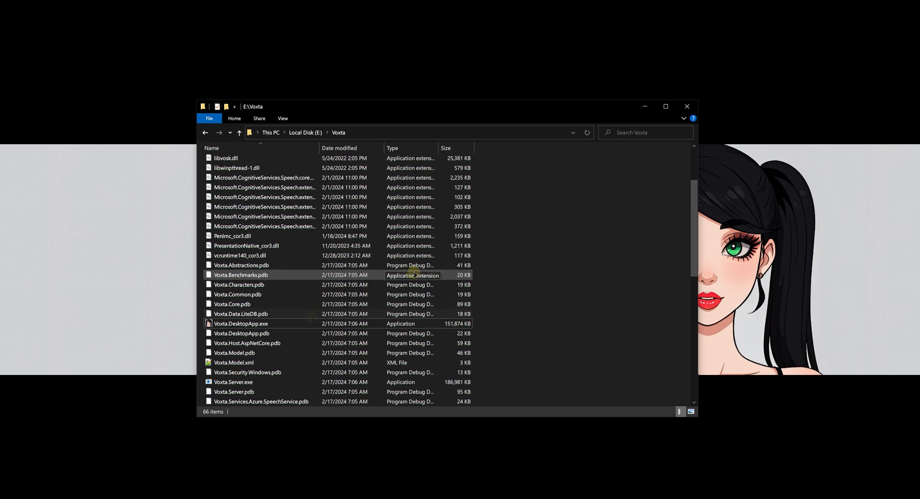
{"action": "left_click", "coordinate": [240, 324]}
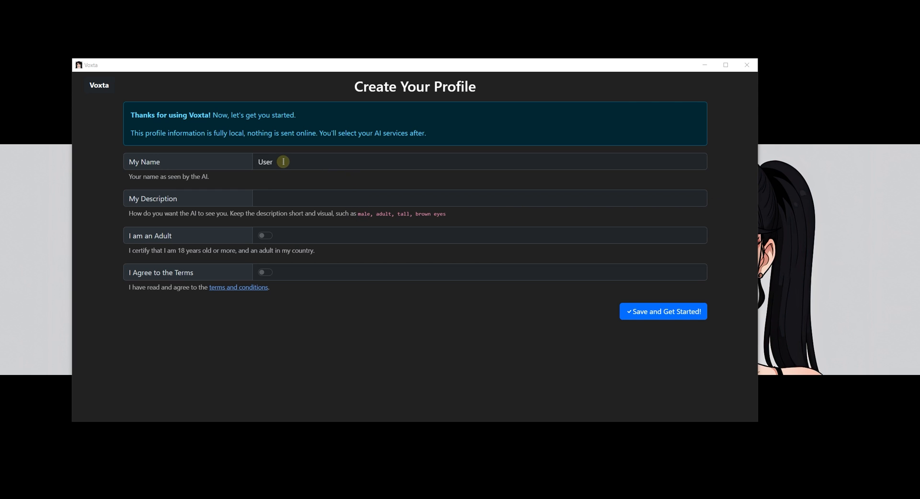
Save a profile named Echo described as Thoughtful + Curious + Tech Savvy, adult and terms agreed
{"action": "type", "text": "Ed"}
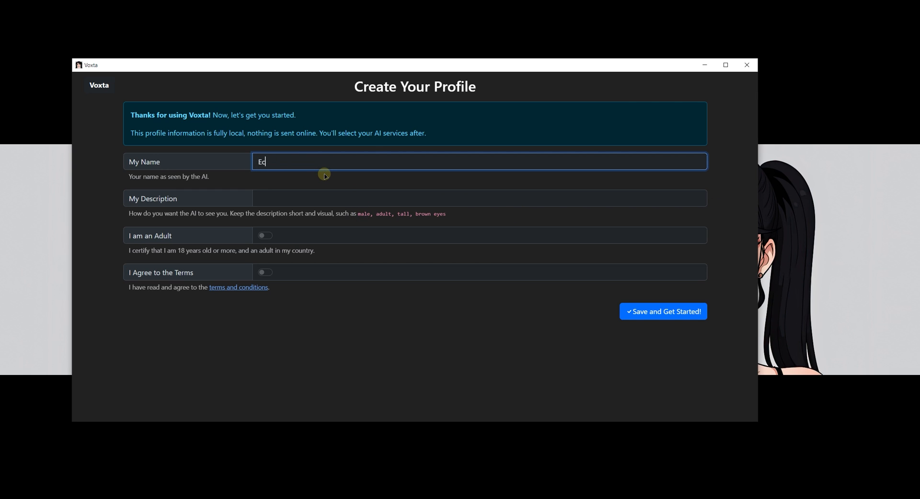
{"action": "left_click", "coordinate": [662, 312]}
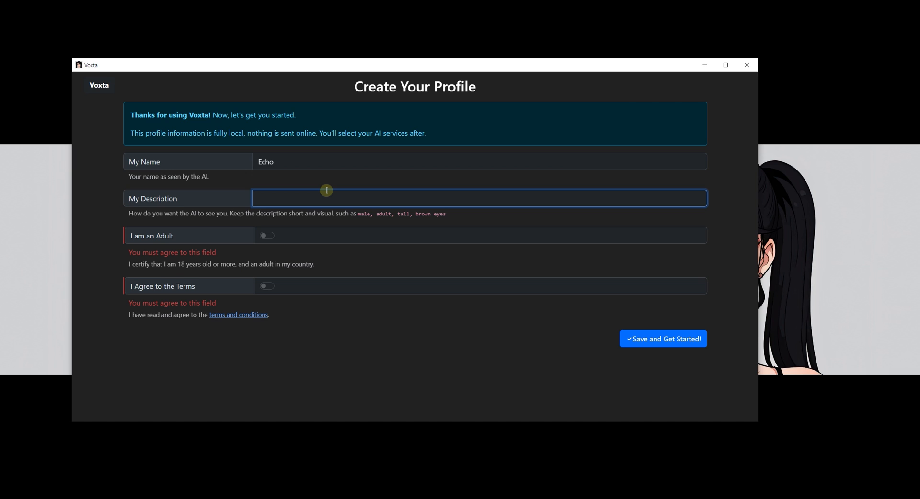
{"action": "type", "text": "Thoughtful +"}
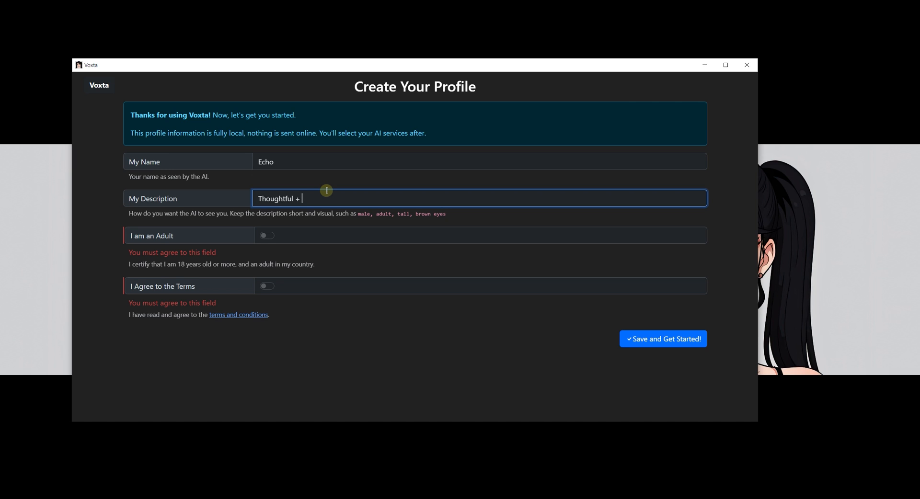
{"action": "type", "text": "Curious"}
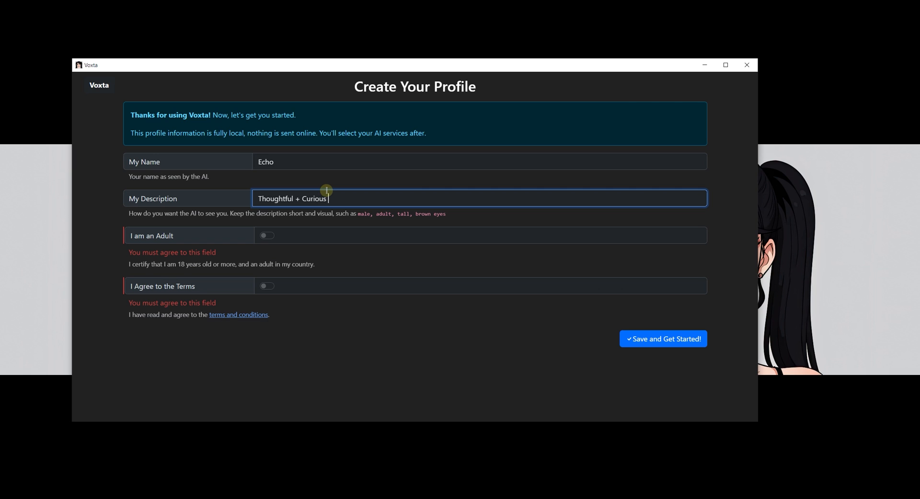
{"action": "type", "text": "+ Tech Savvy"}
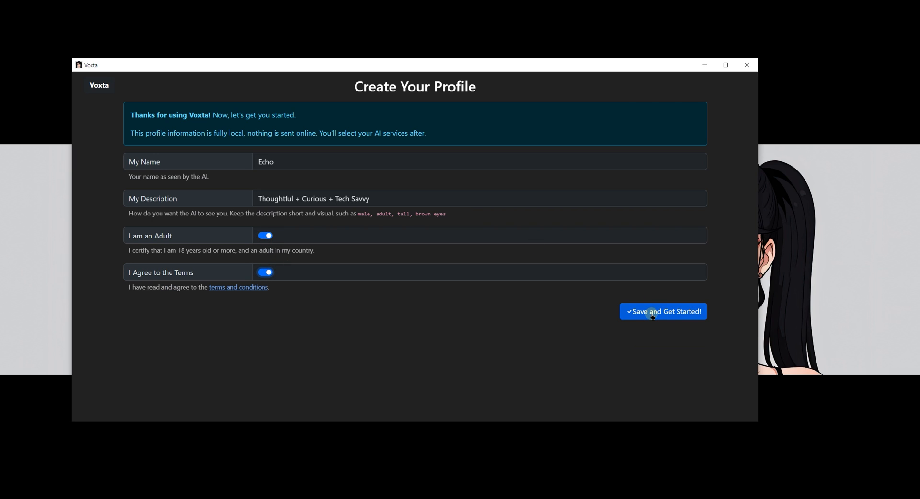
{"action": "left_click", "coordinate": [663, 312]}
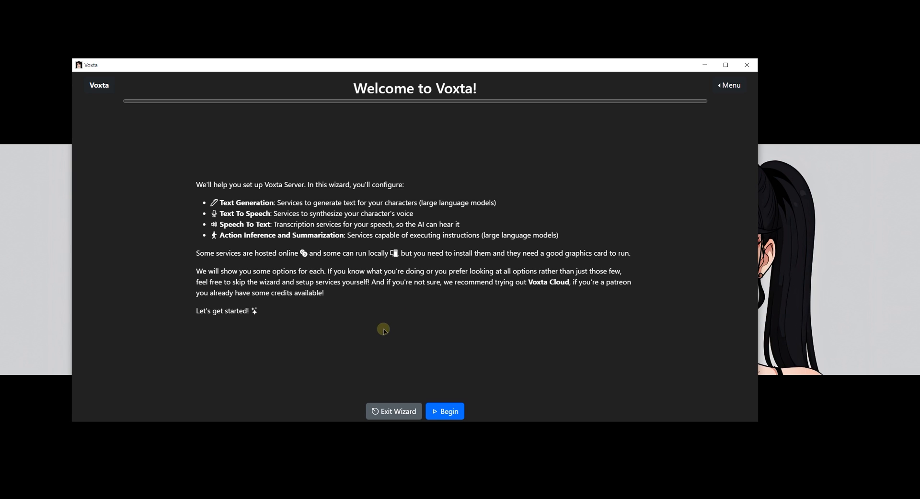
{"action": "mouse_move", "coordinate": [335, 323]}
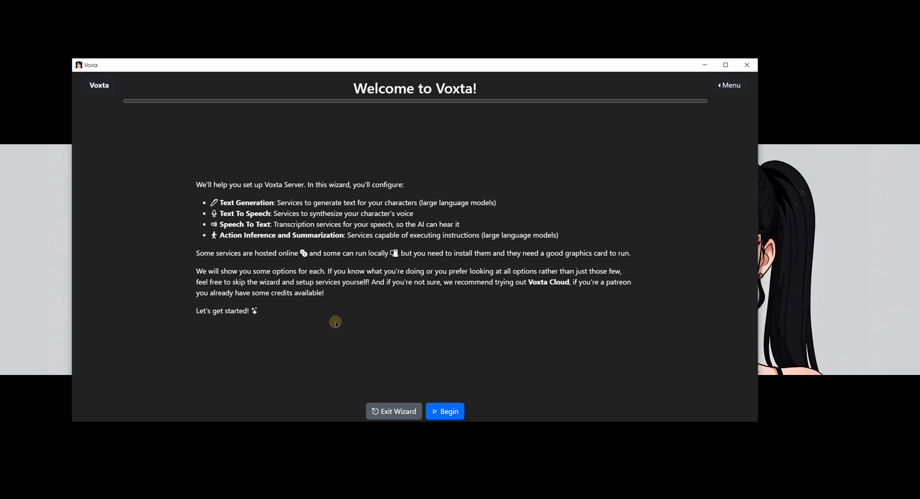
{"action": "mouse_move", "coordinate": [435, 72]}
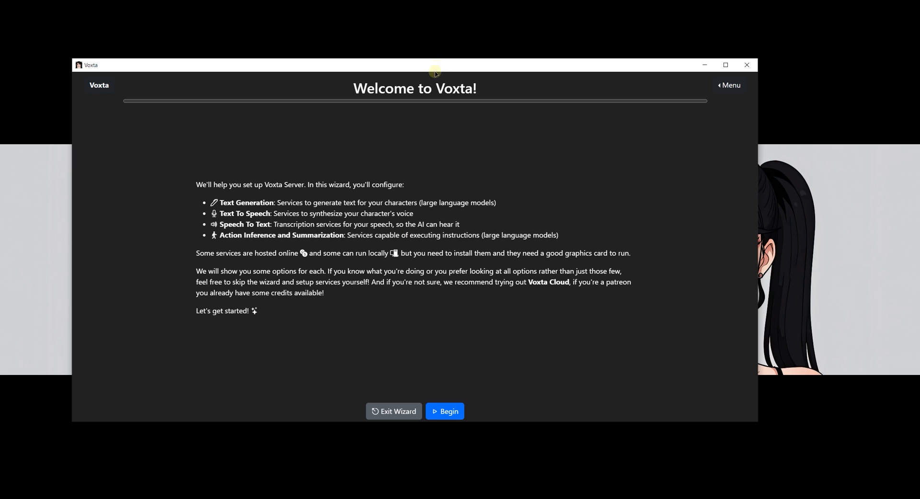
Begin the setup wizard from the Welcome to Voxta screen
{"action": "double_click", "coordinate": [226, 212]}
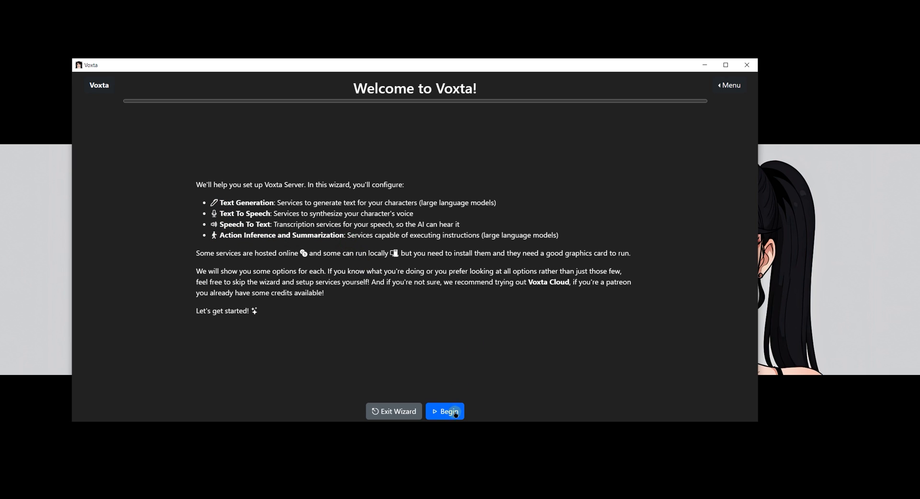
{"action": "left_click", "coordinate": [444, 411]}
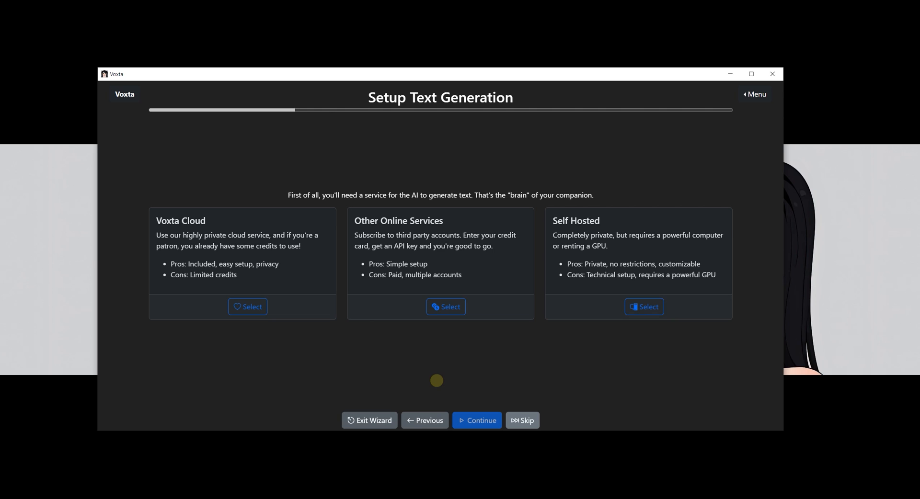
{"action": "mouse_move", "coordinate": [567, 335]}
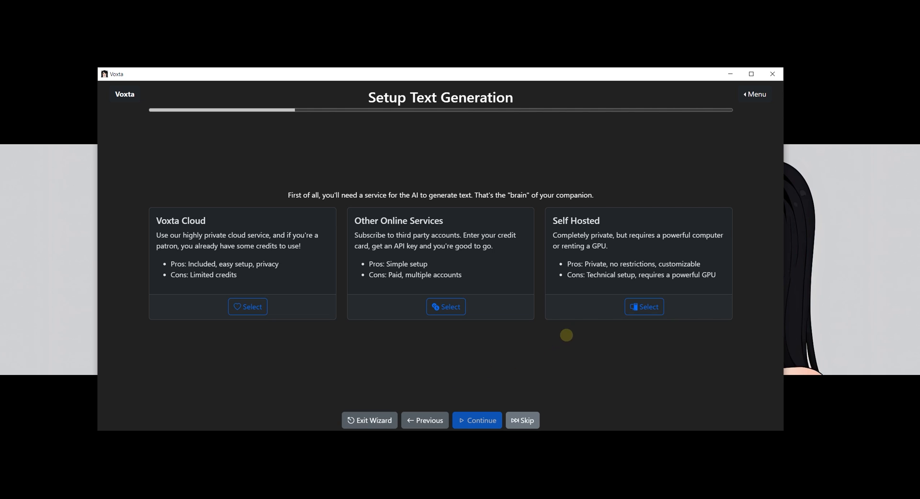
Choose Self Hosted text generation with ExLlamaV2 and reach its configuration page
{"action": "left_click", "coordinate": [644, 306]}
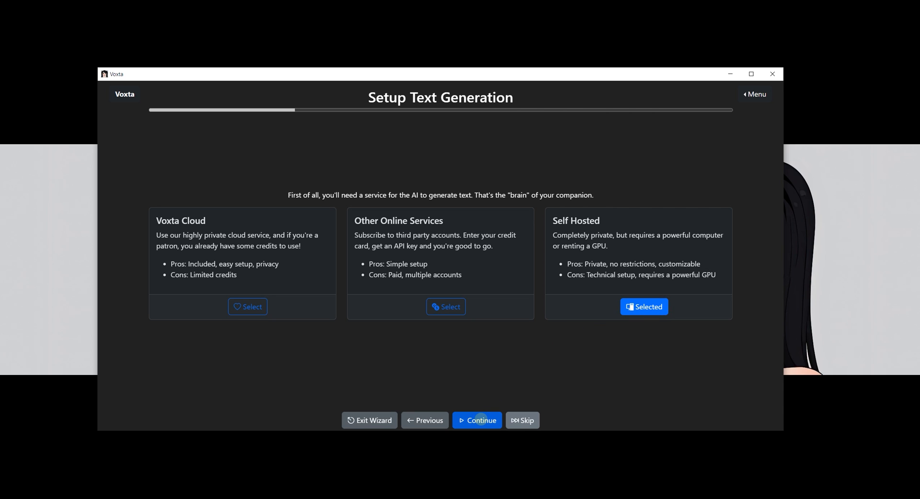
{"action": "left_click", "coordinate": [477, 419]}
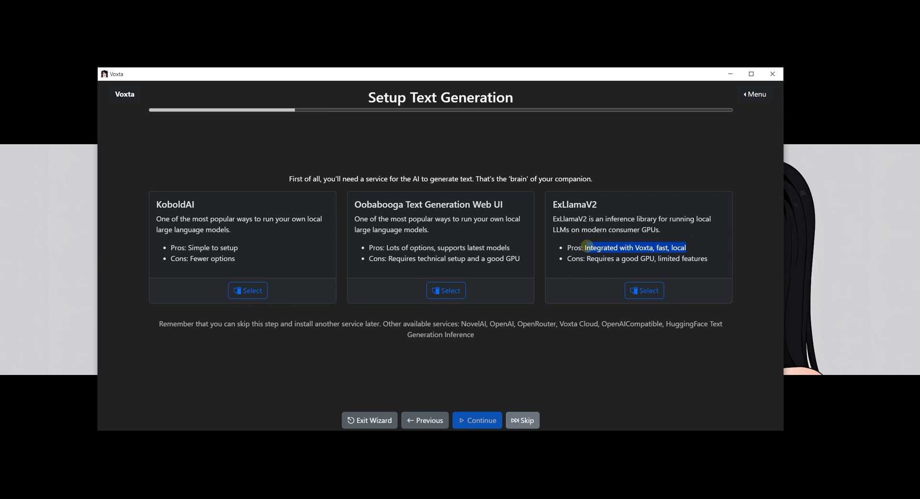
{"action": "left_click", "coordinate": [644, 290]}
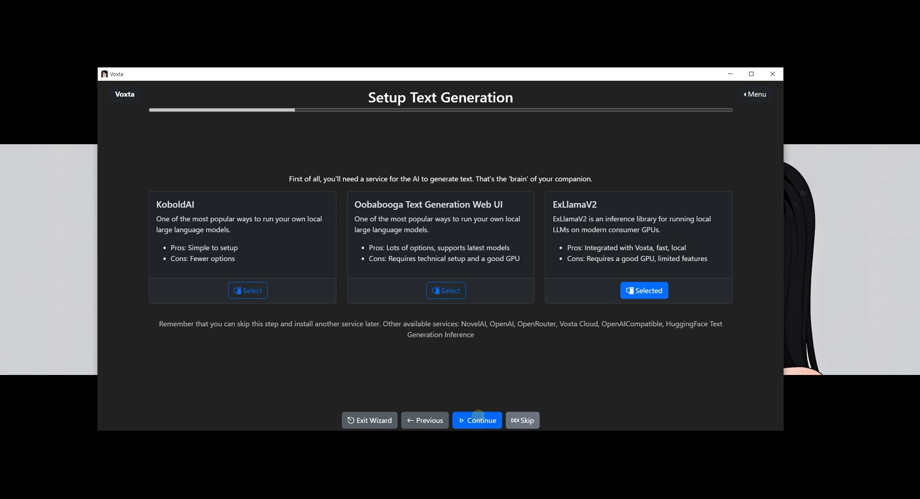
{"action": "left_click", "coordinate": [477, 420]}
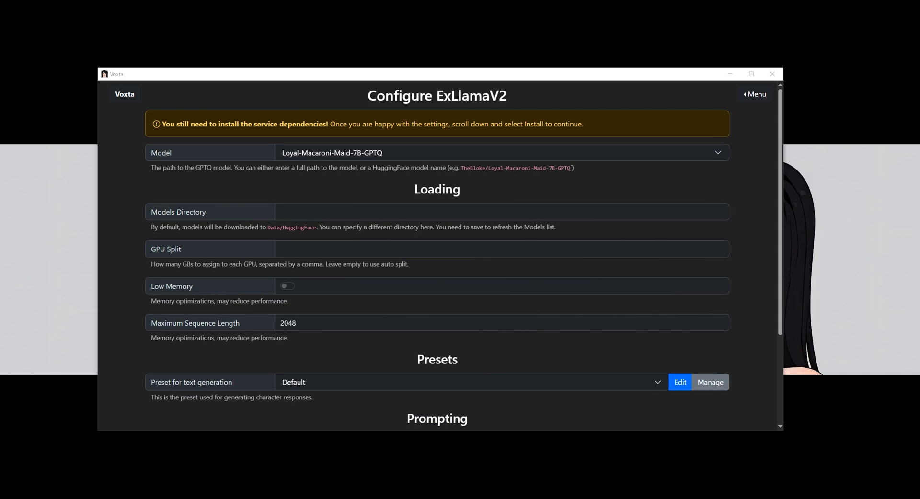
{"action": "mouse_move", "coordinate": [732, 279]}
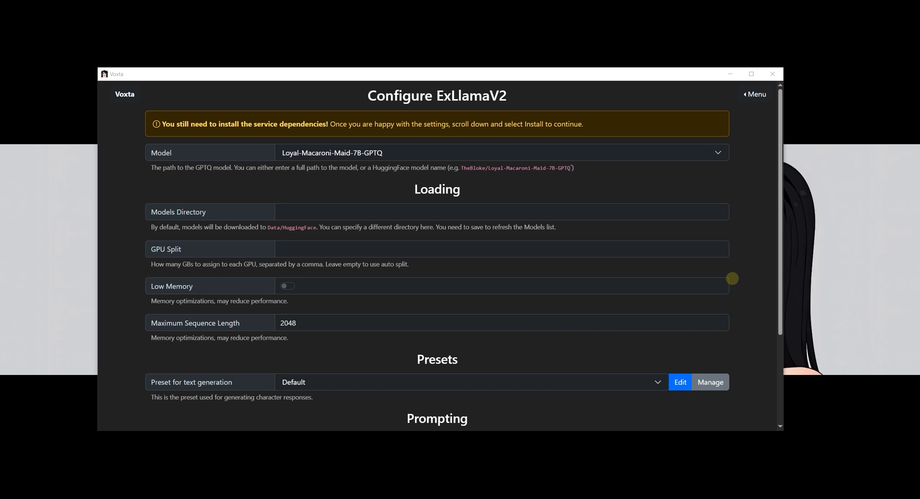
{"action": "mouse_move", "coordinate": [650, 176]}
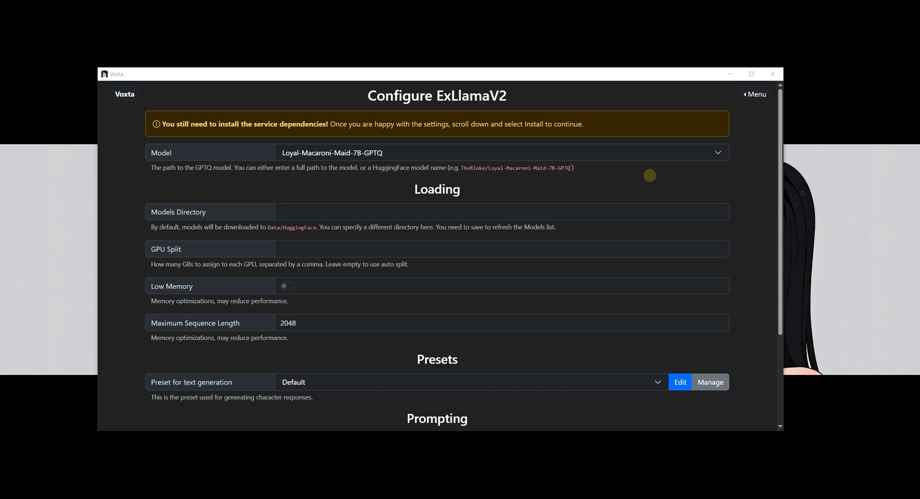
{"action": "left_click", "coordinate": [717, 153]}
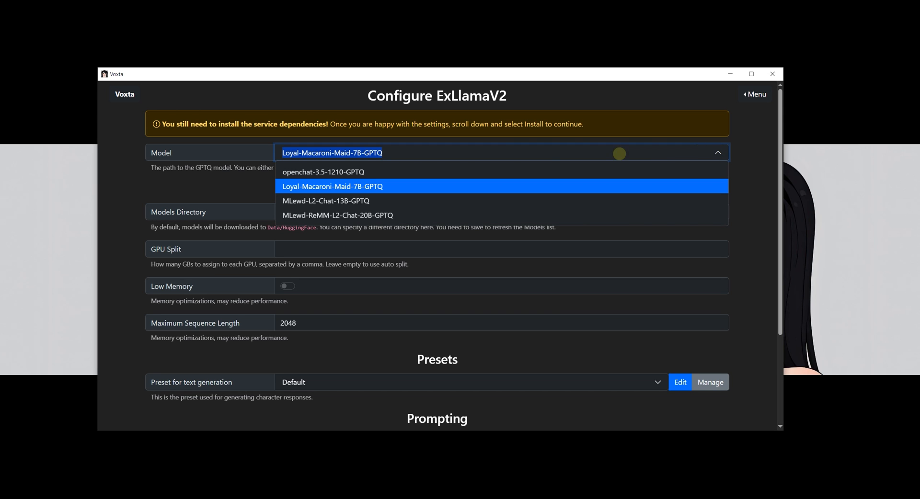
{"action": "left_click", "coordinate": [333, 186]}
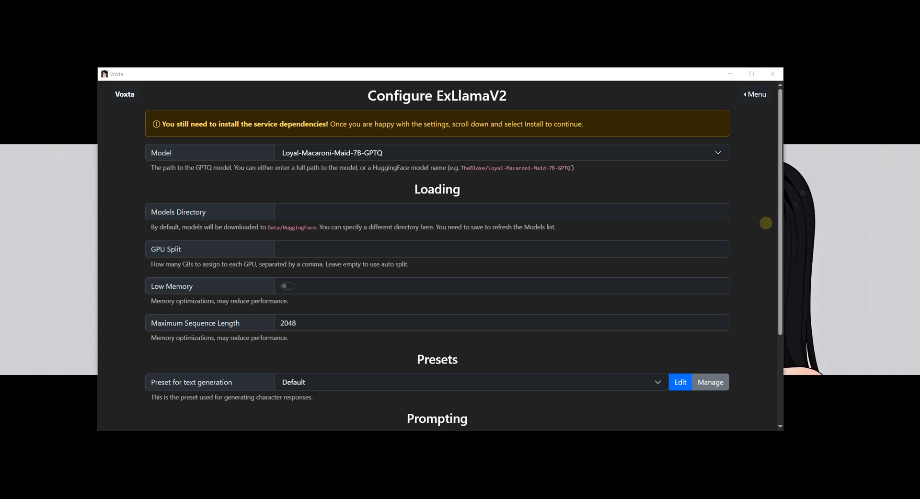
{"action": "scroll", "scroll_direction": "down", "scroll_amount": 3}
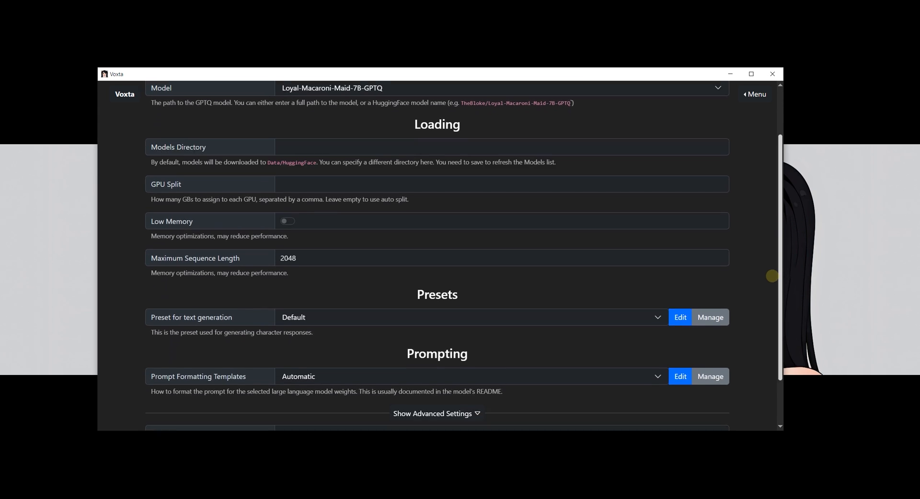
{"action": "scroll", "scroll_direction": "down", "scroll_amount": 3}
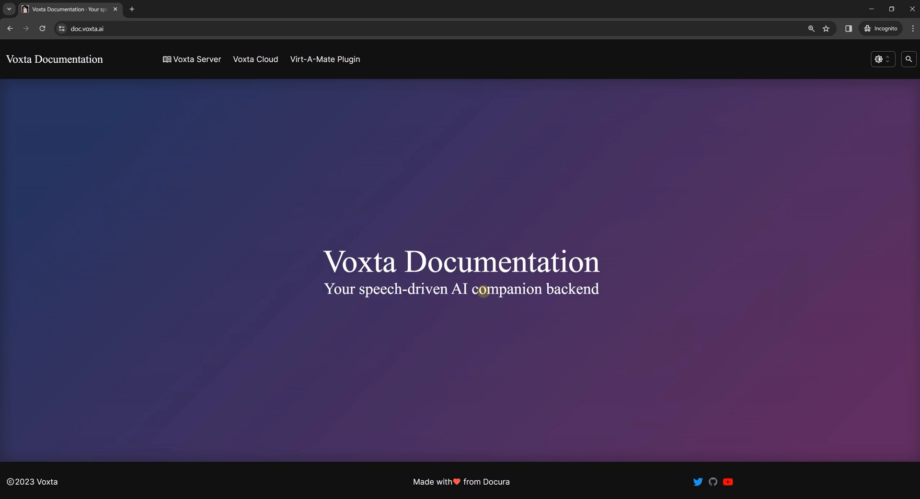
{"action": "mouse_move", "coordinate": [256, 85]}
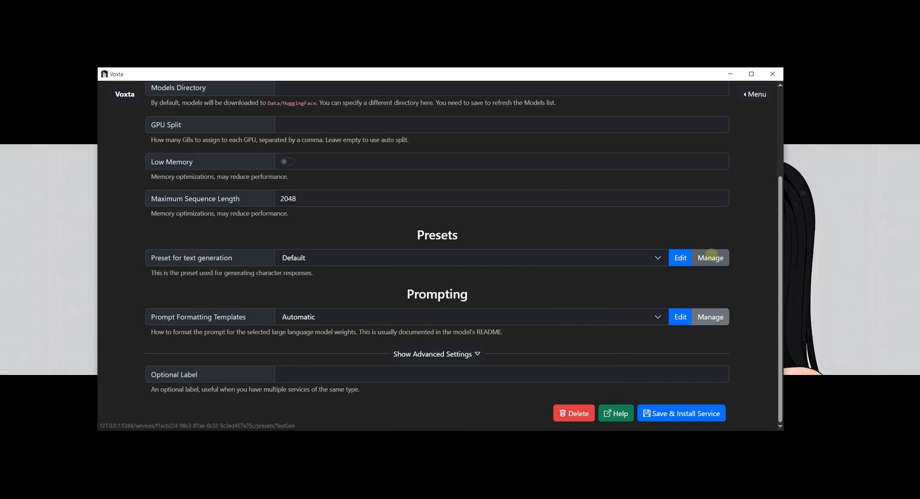
Install the ExLlamaV2 service with the Loyal-Macaroni-Maid-7B-GPTQ model and save its configuration
{"action": "left_click", "coordinate": [680, 413]}
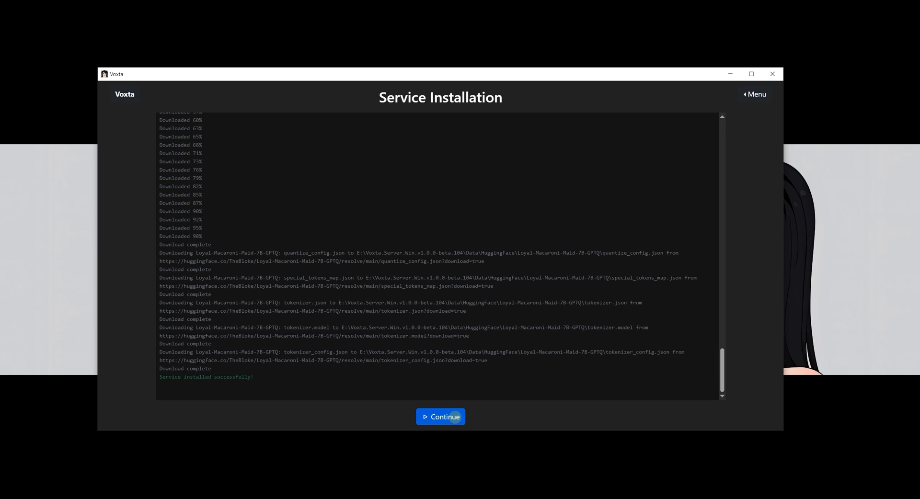
{"action": "left_click", "coordinate": [440, 417]}
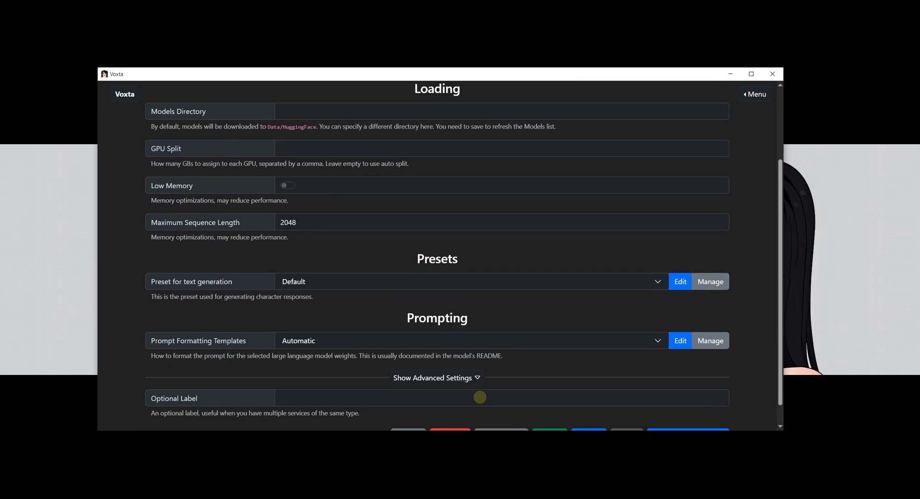
{"action": "left_click", "coordinate": [588, 413]}
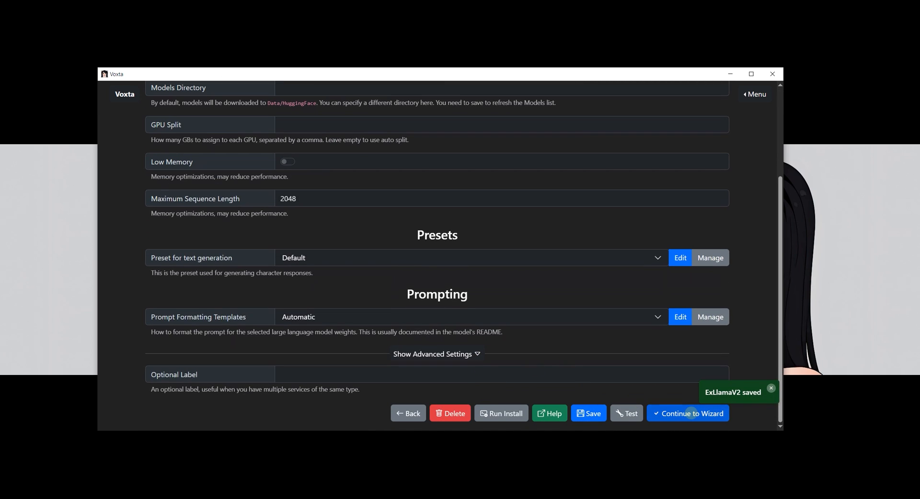
Continue to text-to-speech and select XTTS (Coqui), reaching its configuration page
{"action": "left_click", "coordinate": [688, 413]}
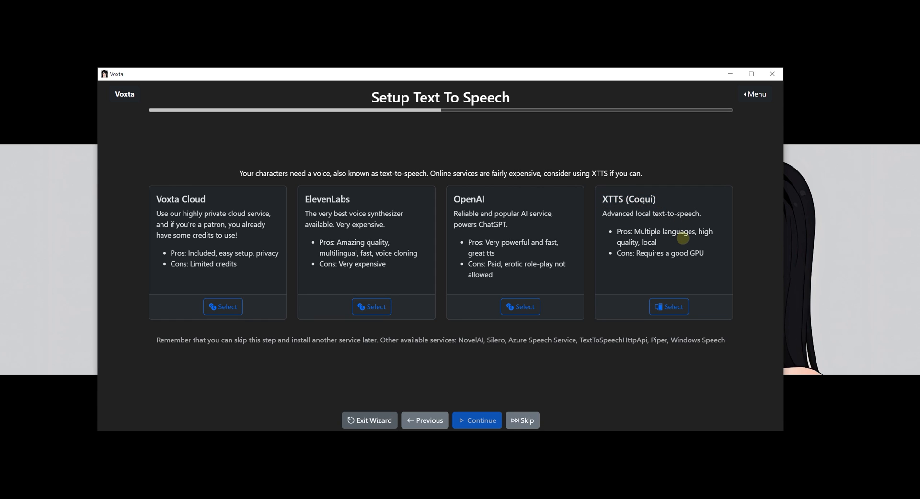
{"action": "mouse_move", "coordinate": [671, 242]}
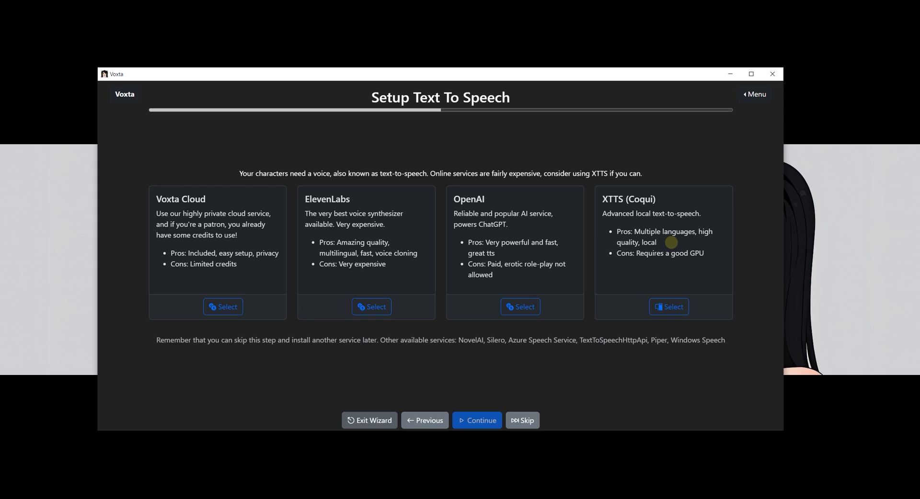
{"action": "left_click_drag", "start_coordinate": [634, 231], "coordinate": [657, 242]}
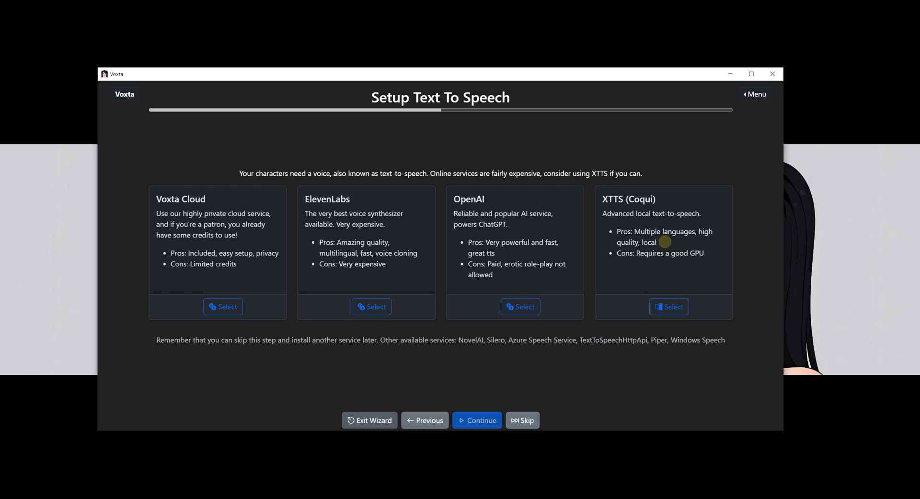
{"action": "mouse_move", "coordinate": [663, 354]}
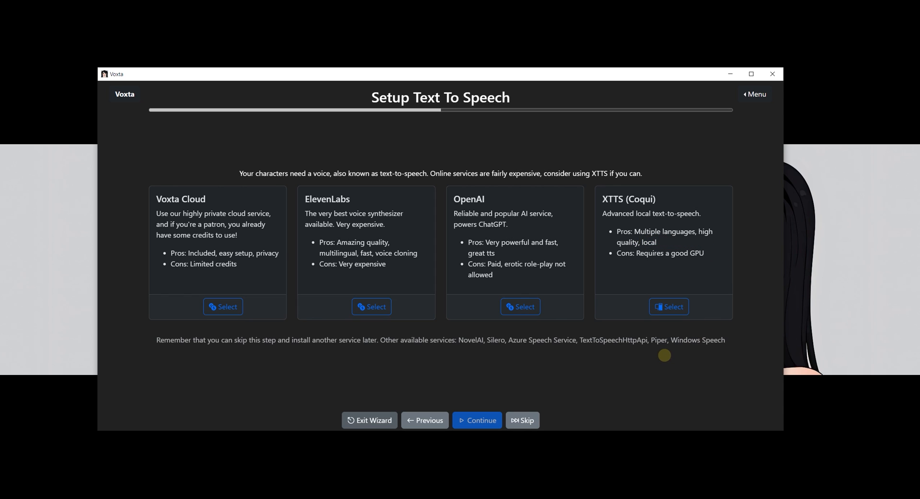
{"action": "left_click", "coordinate": [667, 307]}
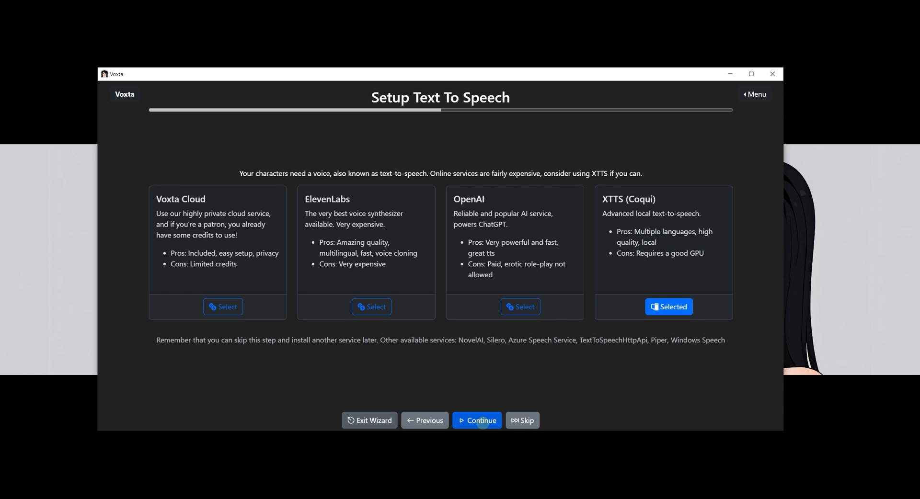
{"action": "left_click", "coordinate": [477, 420]}
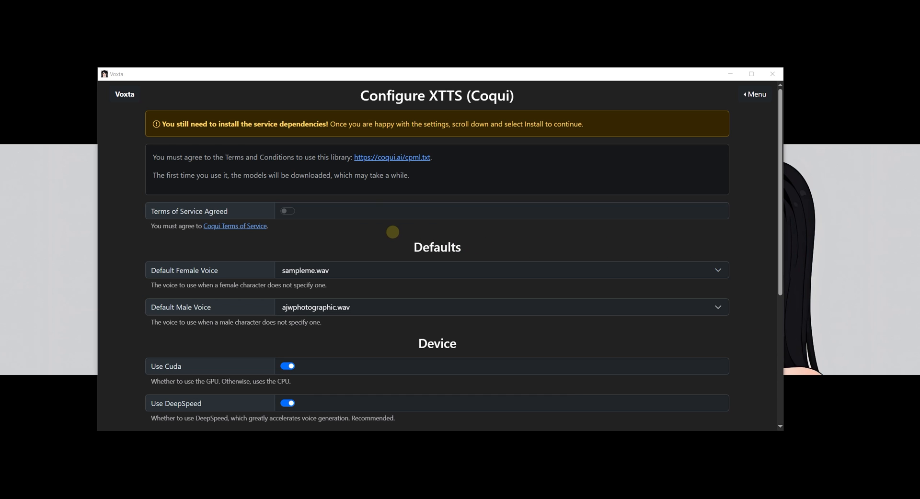
Agree to the Coqui terms of service and review the XTTS configuration options
{"action": "left_click", "coordinate": [287, 211]}
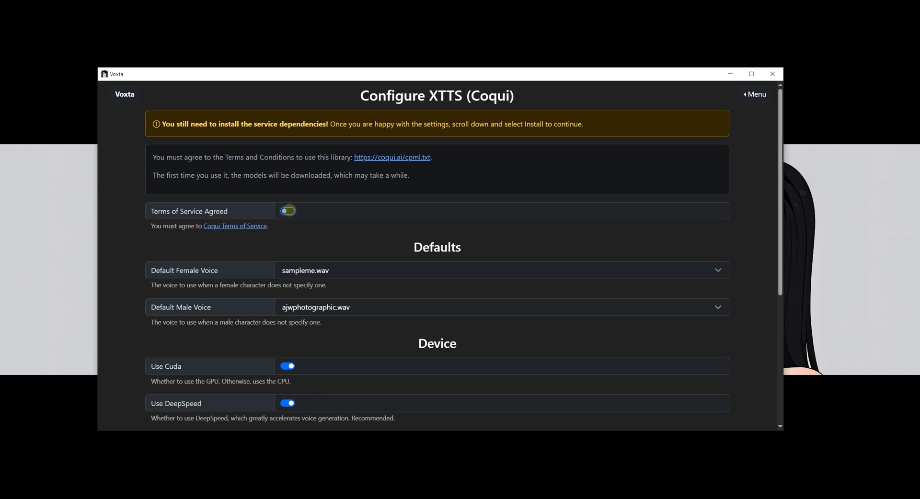
{"action": "left_click", "coordinate": [288, 210]}
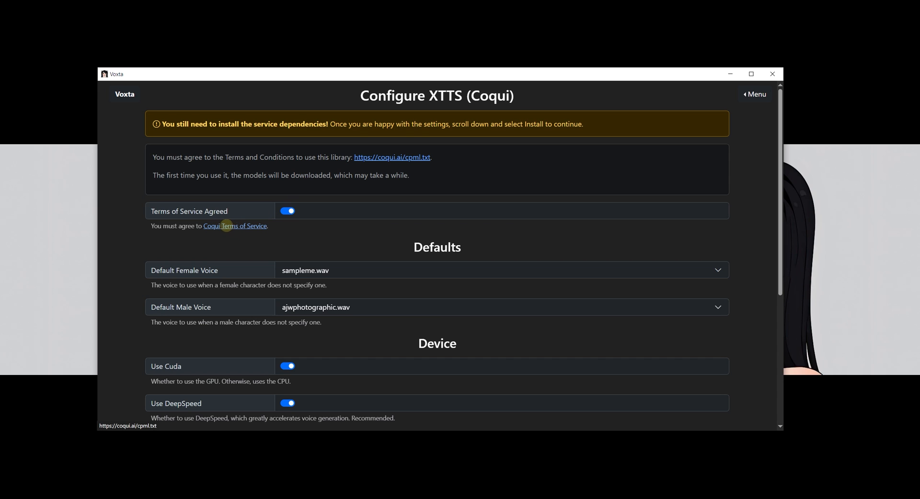
{"action": "scroll", "scroll_direction": "down", "scroll_amount": 3}
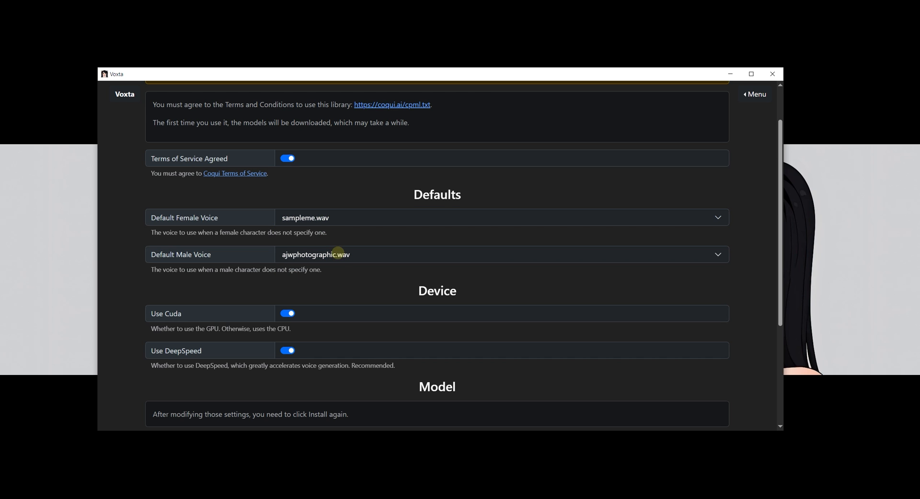
{"action": "scroll", "scroll_direction": "down", "scroll_amount": 3}
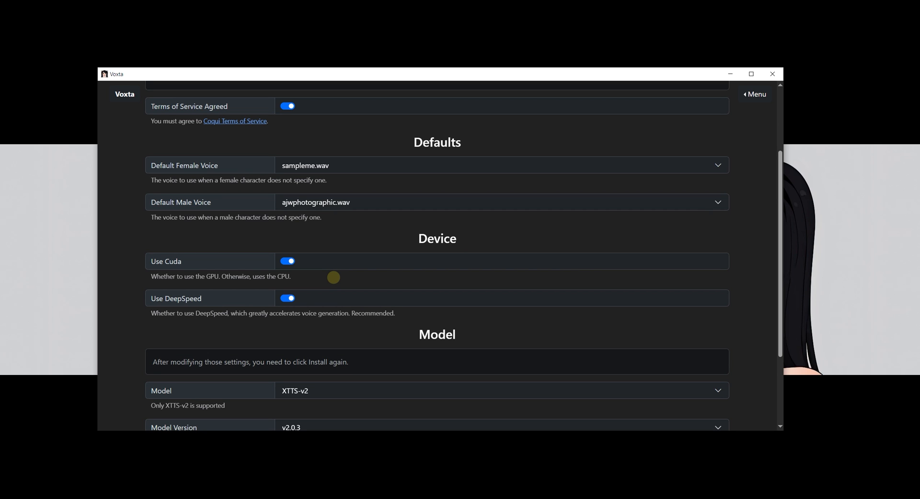
{"action": "scroll", "scroll_direction": "down", "scroll_amount": 3}
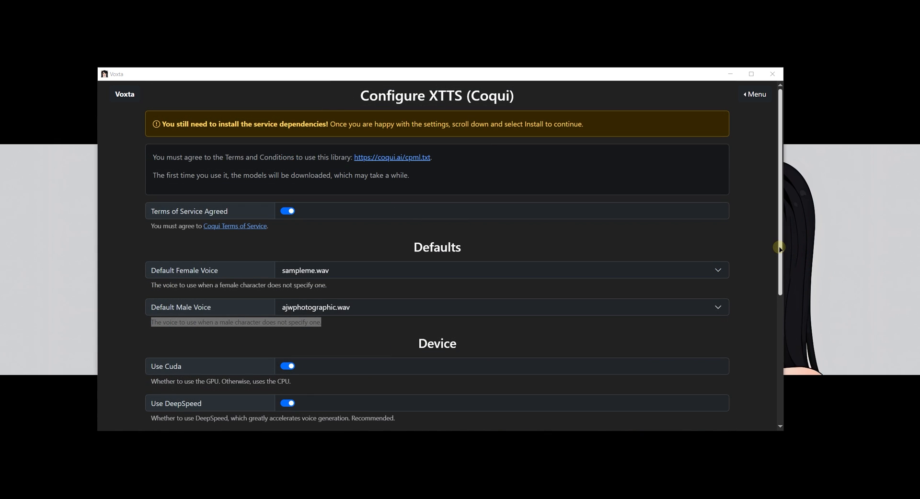
{"action": "scroll", "scroll_direction": "down", "scroll_amount": 3}
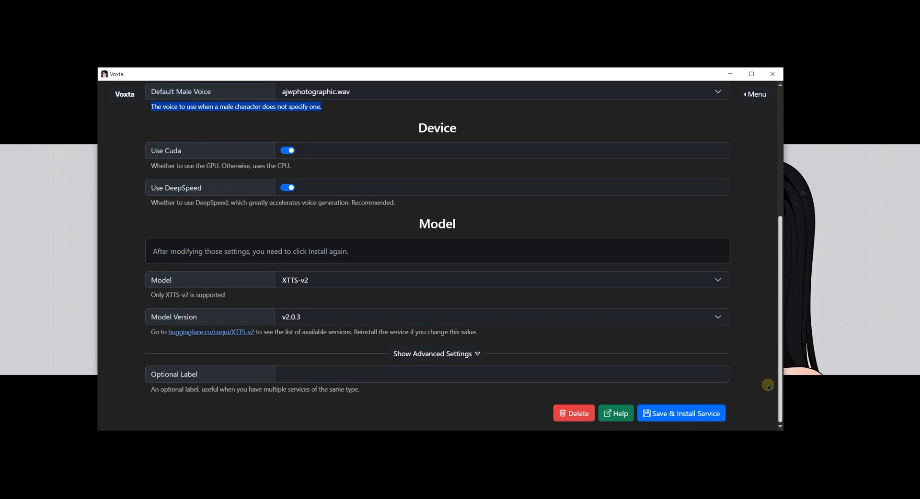
{"action": "mouse_move", "coordinate": [731, 74]}
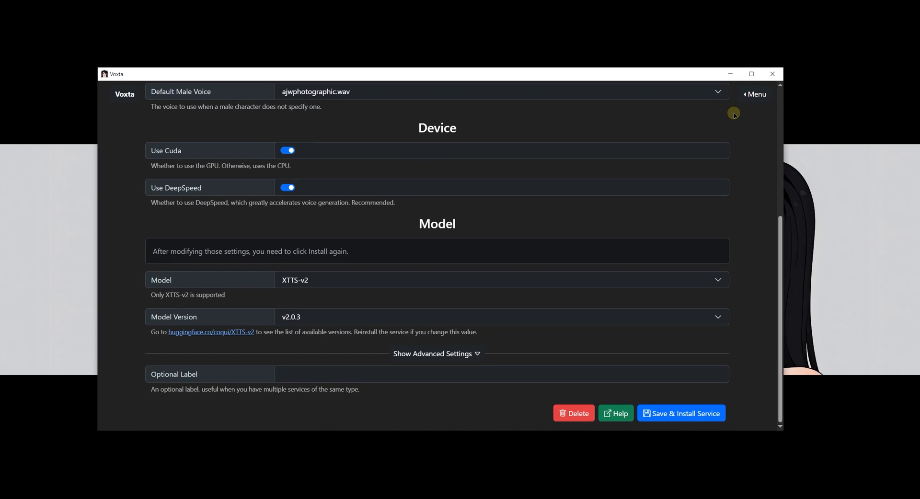
{"action": "scroll", "scroll_direction": "up", "scroll_amount": 3}
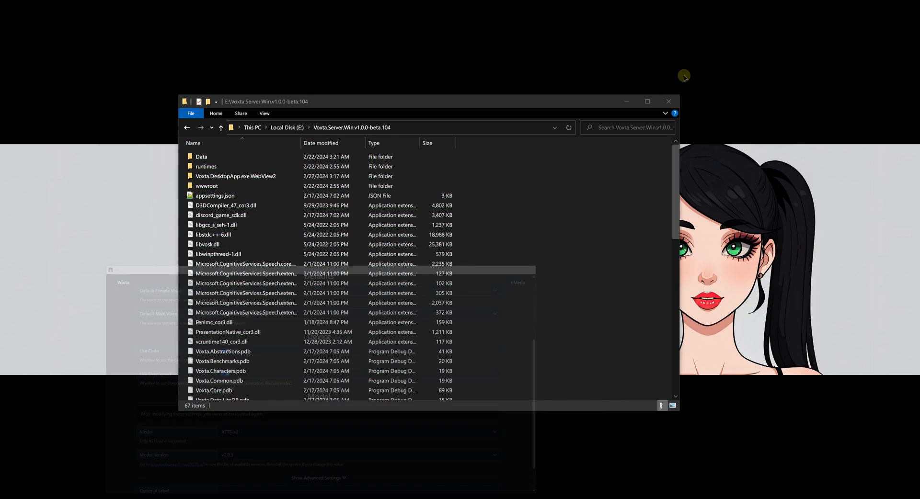
{"action": "double_click", "coordinate": [201, 156]}
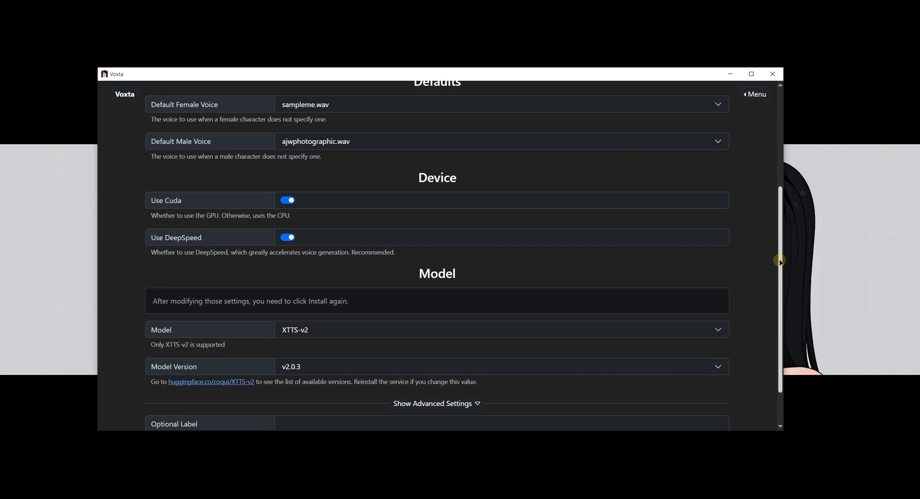
{"action": "scroll", "scroll_direction": "down", "scroll_amount": 3}
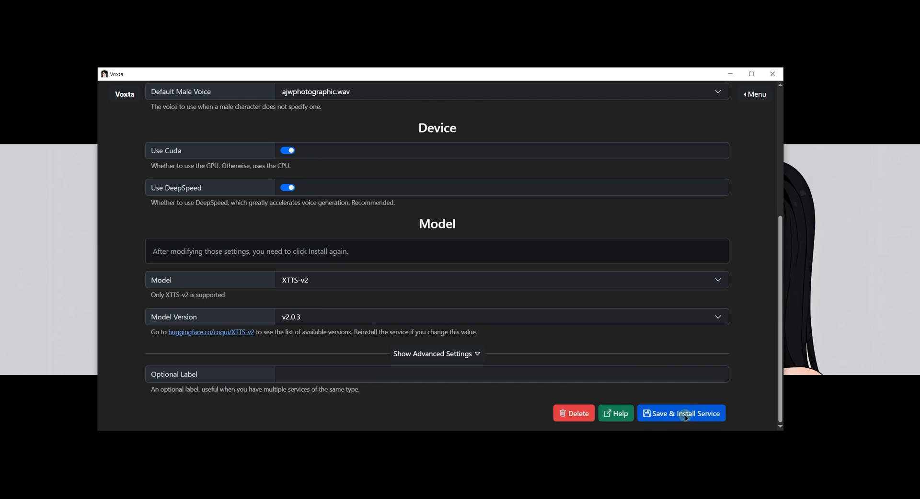
Install and save the XTTS service with the XTTS-v2 model, then continue to speech-to-text
{"action": "left_click", "coordinate": [681, 413]}
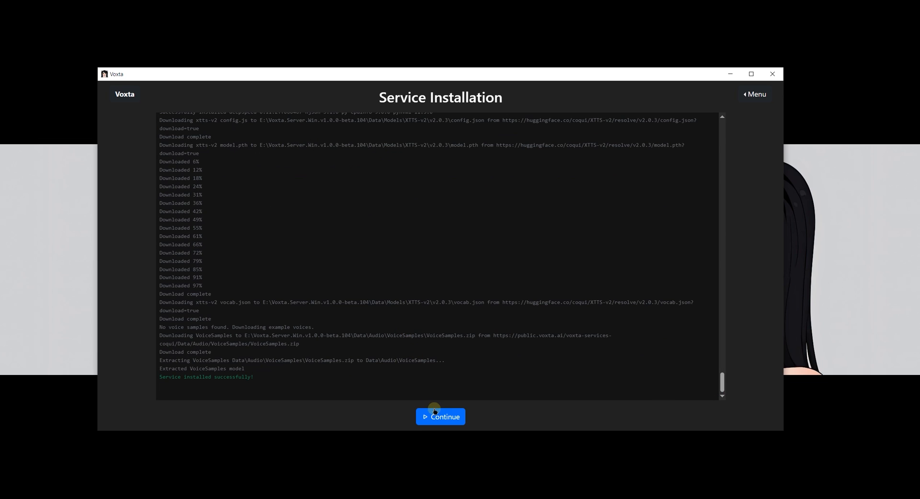
{"action": "left_click", "coordinate": [440, 417]}
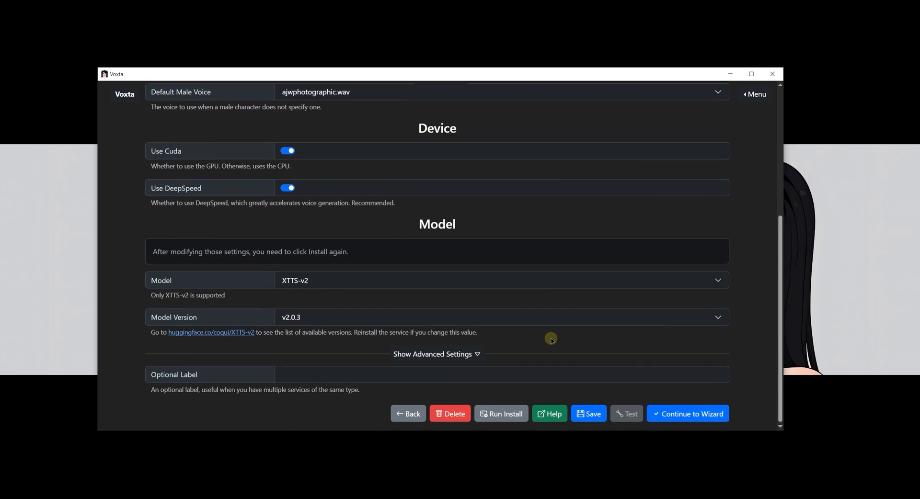
{"action": "left_click", "coordinate": [688, 414]}
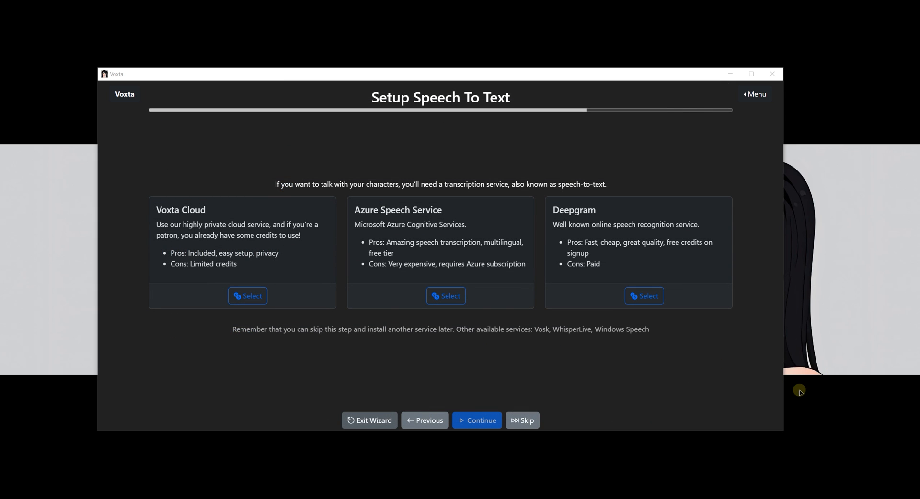
{"action": "mouse_move", "coordinate": [694, 386]}
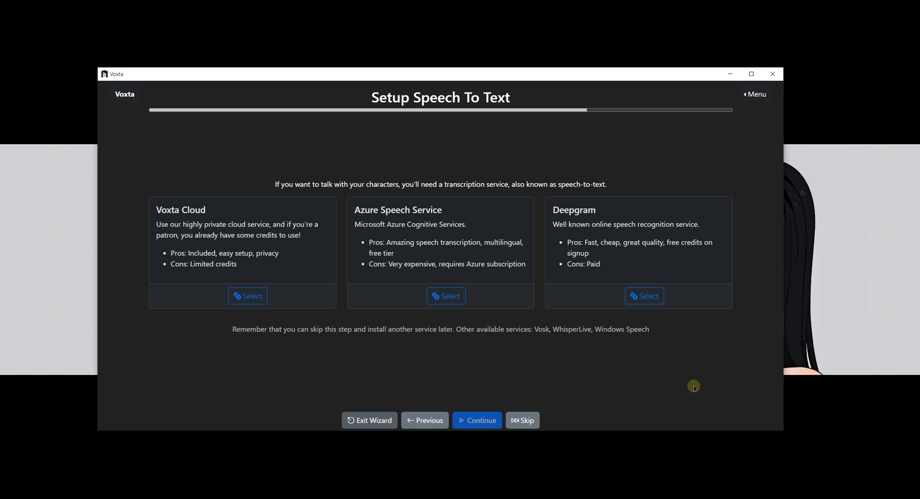
{"action": "mouse_move", "coordinate": [575, 381]}
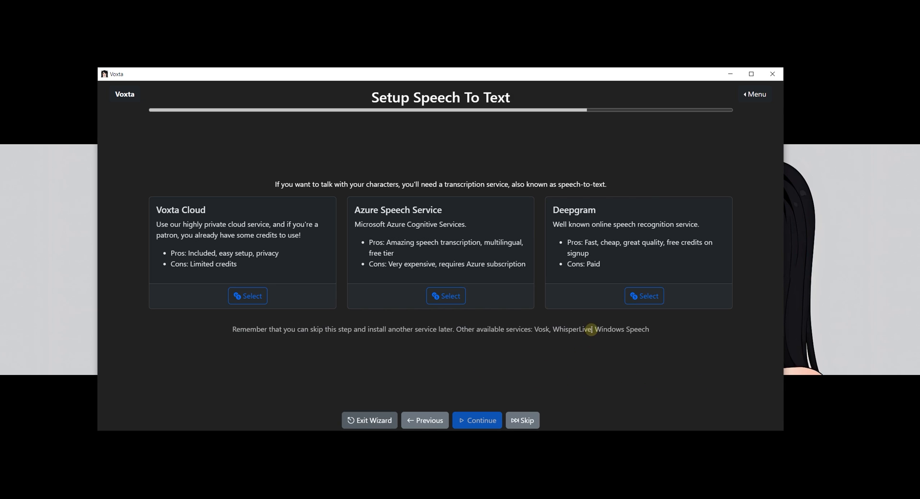
Mark the word WhisperLive in the note while on the Setup Speech To Text step
{"action": "double_click", "coordinate": [571, 329]}
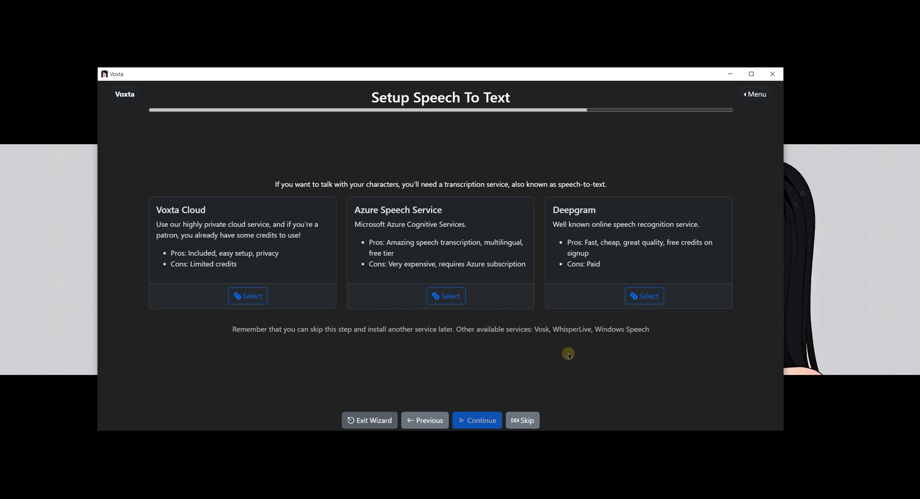
{"action": "mouse_move", "coordinate": [571, 352]}
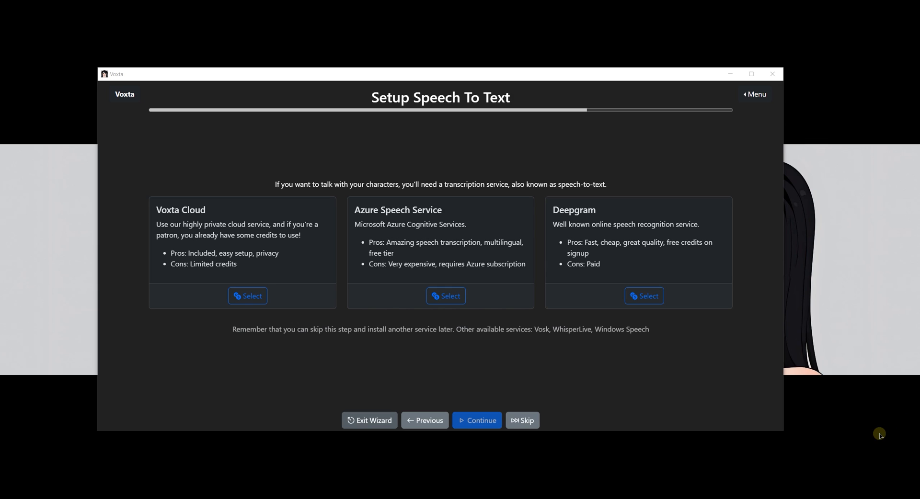
{"action": "mouse_move", "coordinate": [564, 380]}
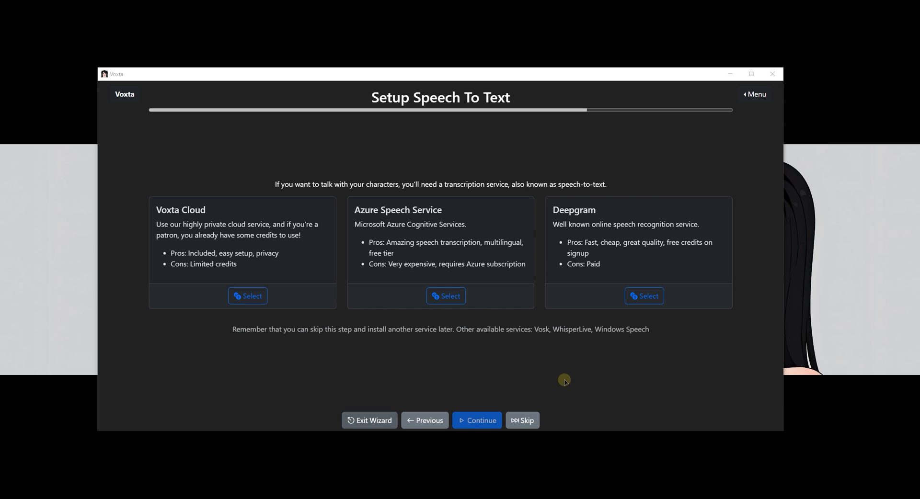
{"action": "double_click", "coordinate": [571, 329]}
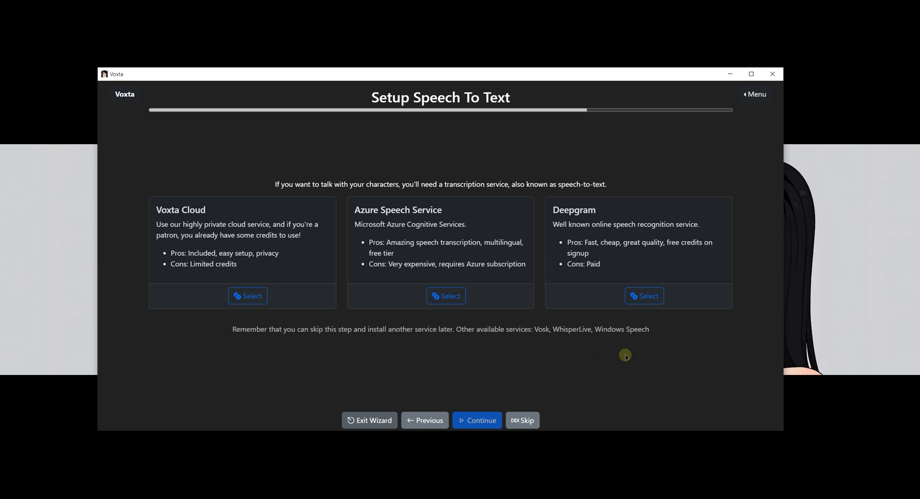
{"action": "mouse_move", "coordinate": [498, 357]}
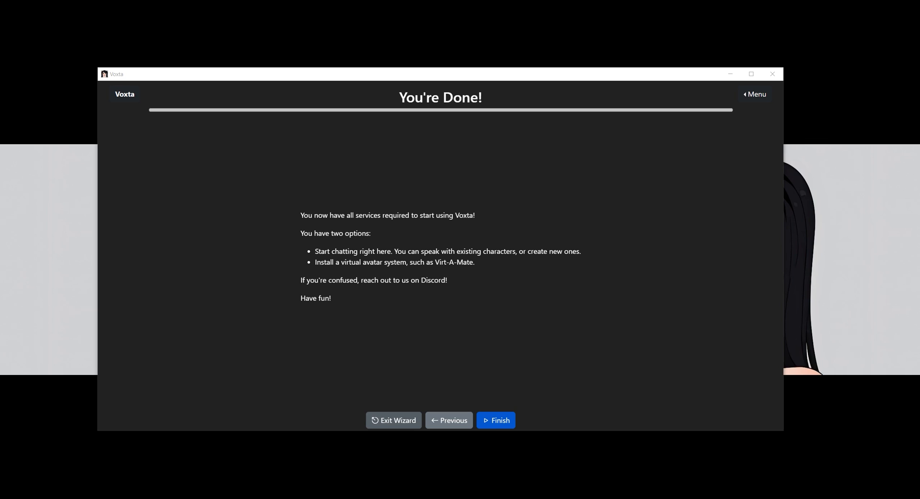
Finish the wizard and add the WhisperLive service from the Services list
{"action": "left_click", "coordinate": [495, 420]}
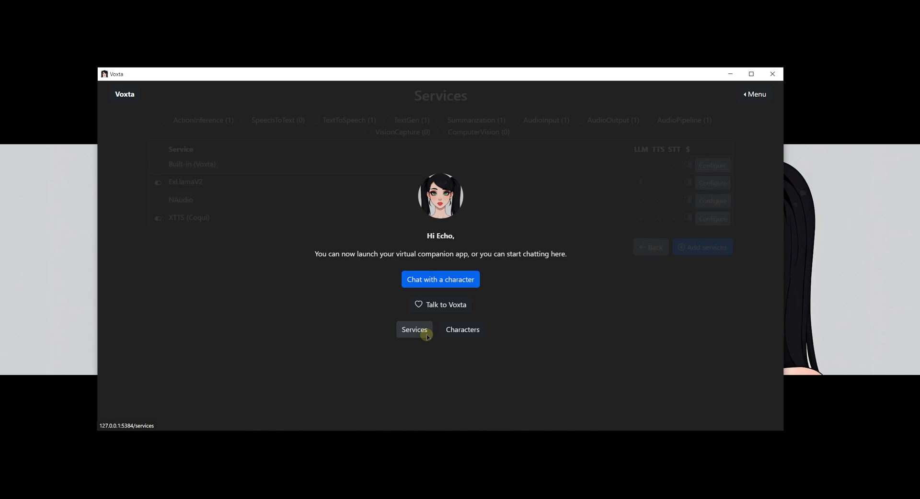
{"action": "left_click", "coordinate": [701, 247]}
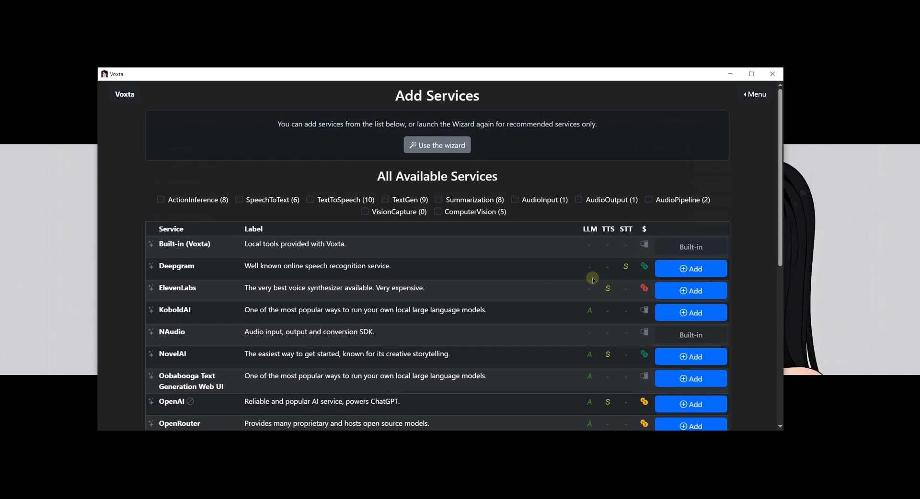
{"action": "scroll", "scroll_direction": "down", "scroll_amount": 3}
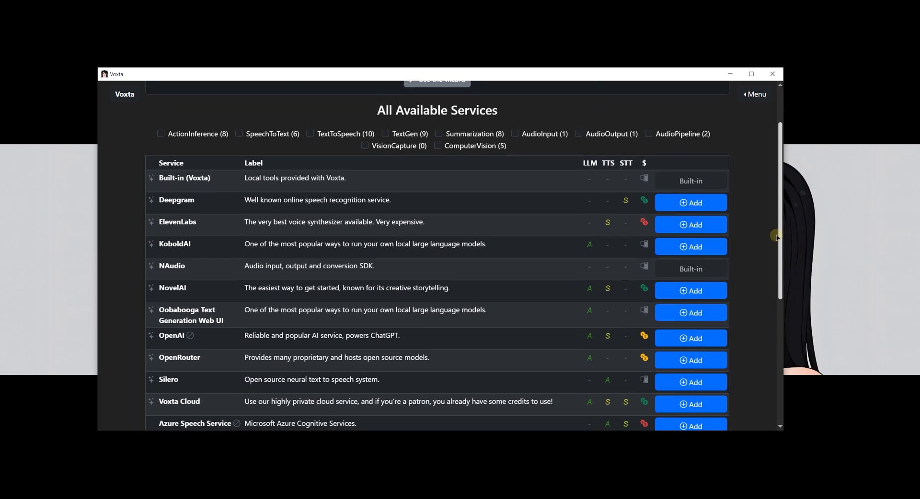
{"action": "scroll", "scroll_direction": "down", "scroll_amount": 3}
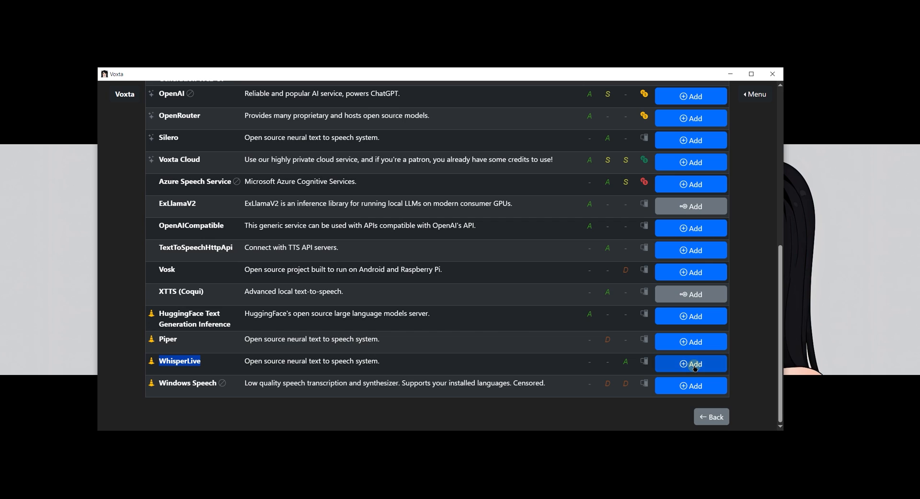
{"action": "left_click", "coordinate": [691, 364]}
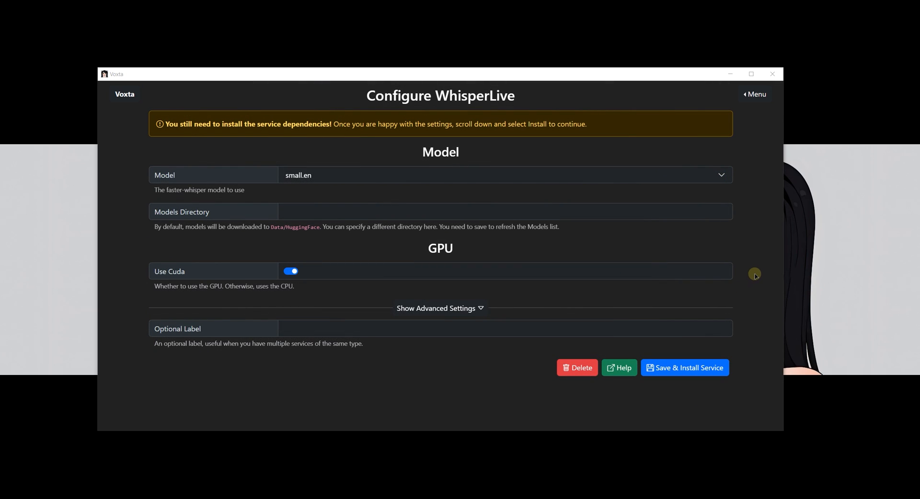
{"action": "mouse_move", "coordinate": [728, 160]}
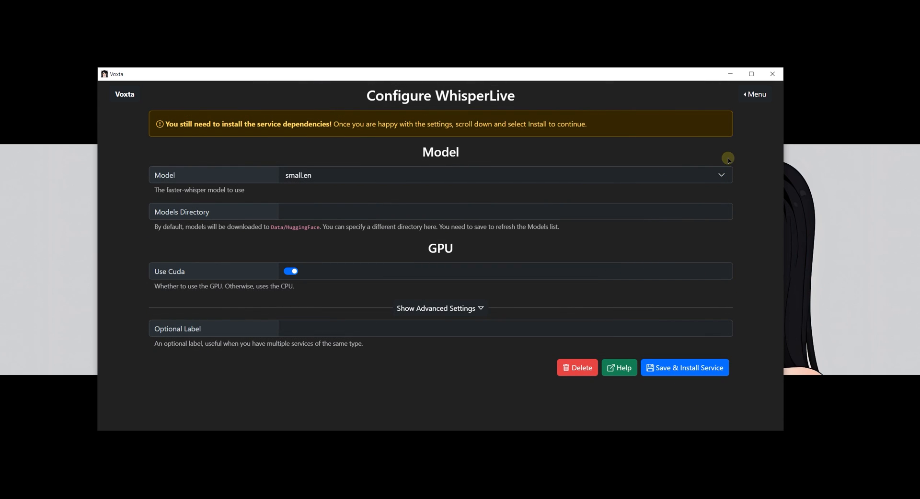
Keep small.en as the Whisper model and start Save & Install Service
{"action": "left_click", "coordinate": [505, 175]}
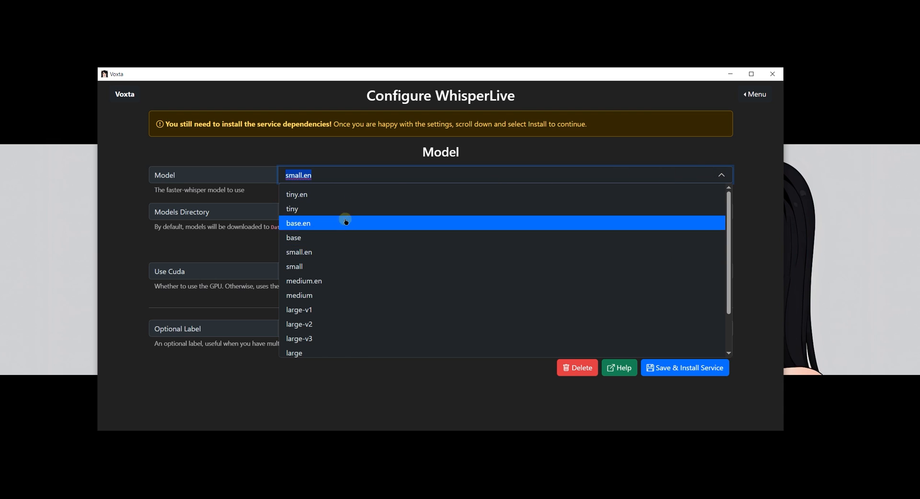
{"action": "mouse_move", "coordinate": [335, 309]}
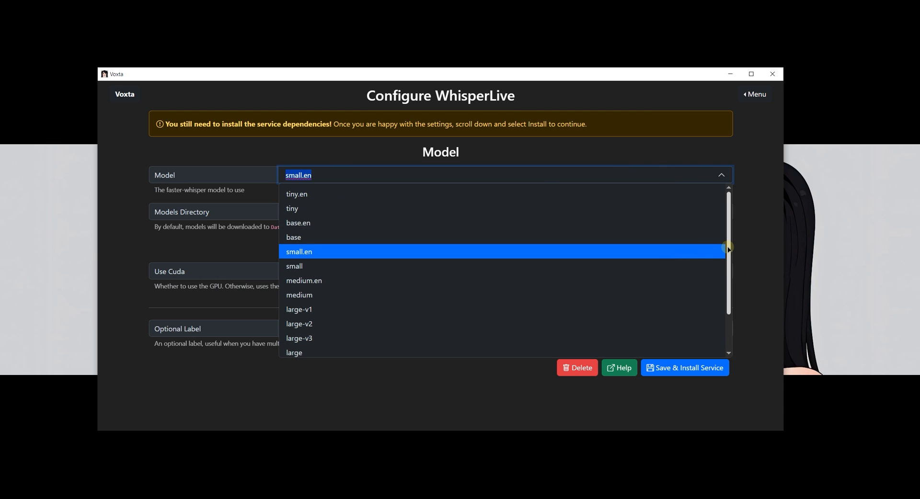
{"action": "scroll", "scroll_direction": "down", "scroll_amount": 3}
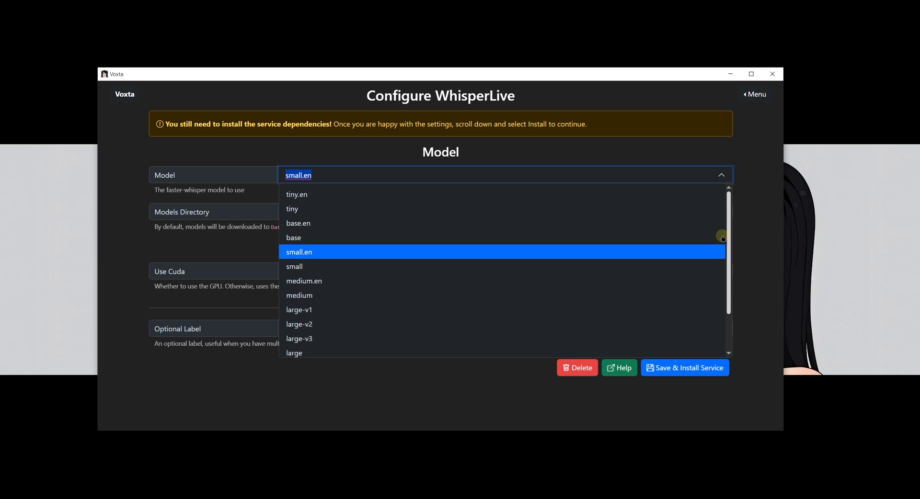
{"action": "mouse_move", "coordinate": [299, 324]}
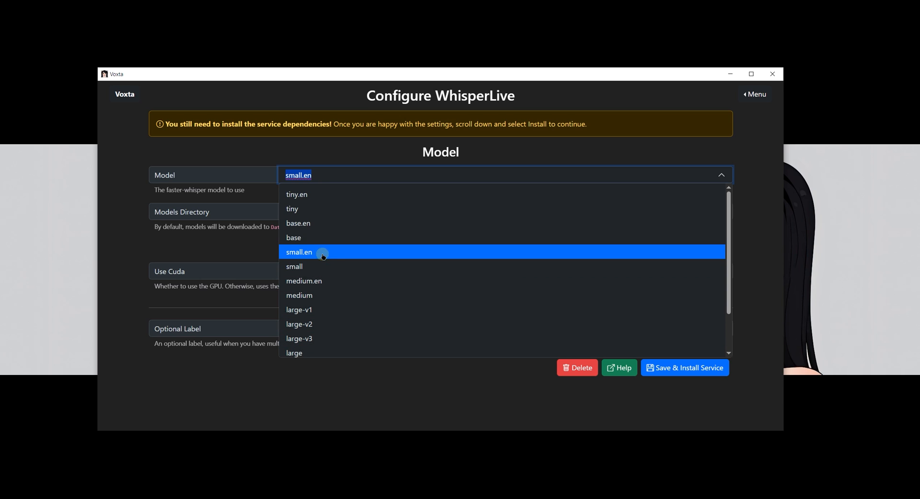
{"action": "left_click", "coordinate": [299, 252]}
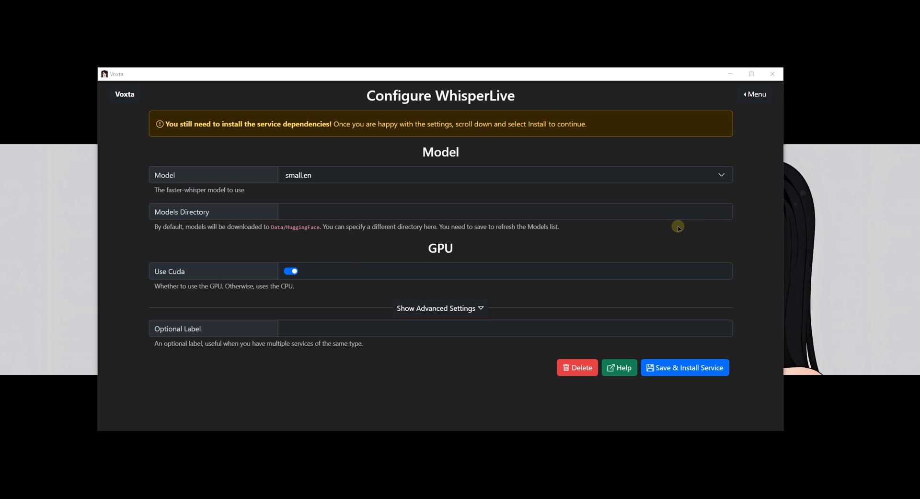
{"action": "mouse_move", "coordinate": [684, 341]}
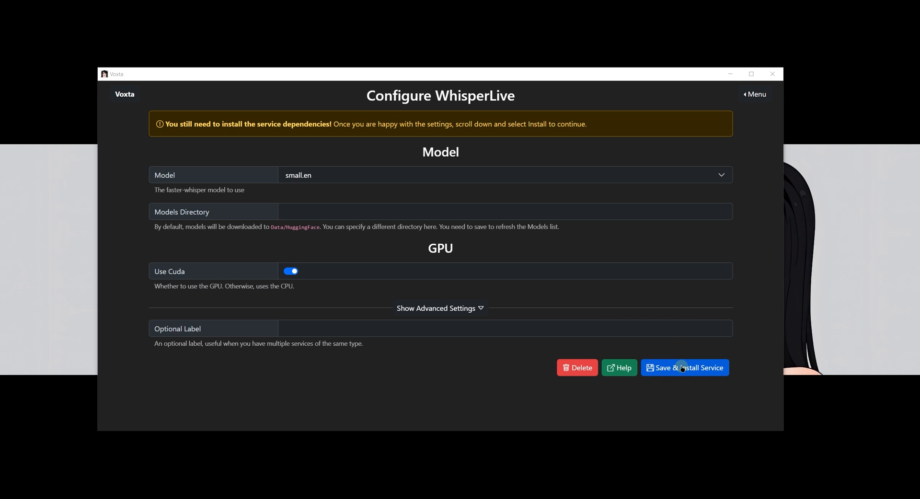
{"action": "left_click", "coordinate": [684, 368]}
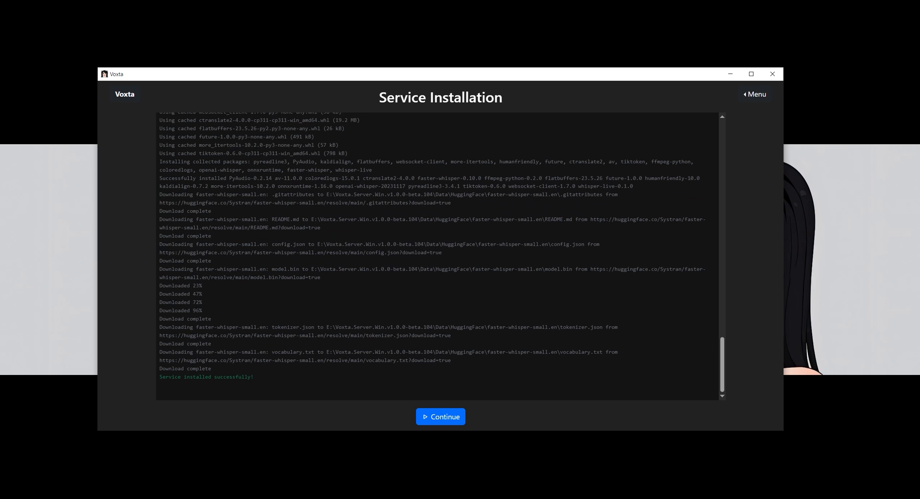
Continue past the finished WhisperLive install and return to the setup wizard
{"action": "left_click", "coordinate": [440, 417]}
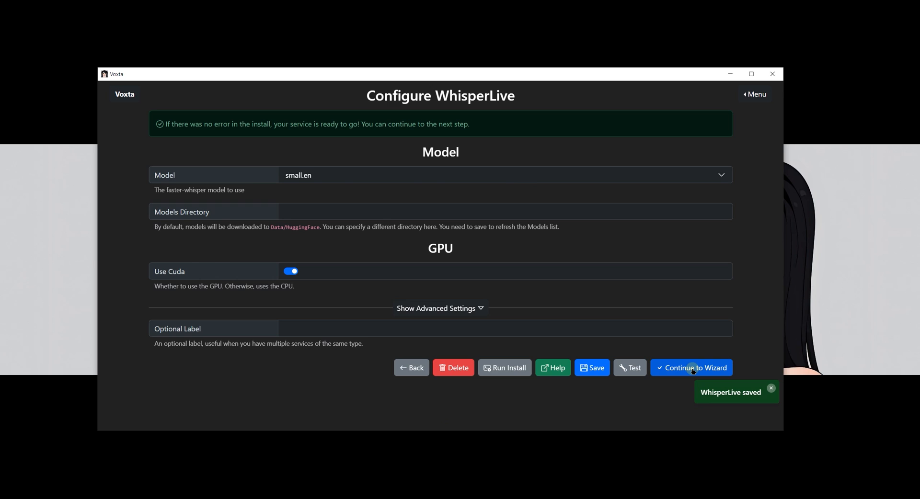
{"action": "left_click", "coordinate": [692, 368]}
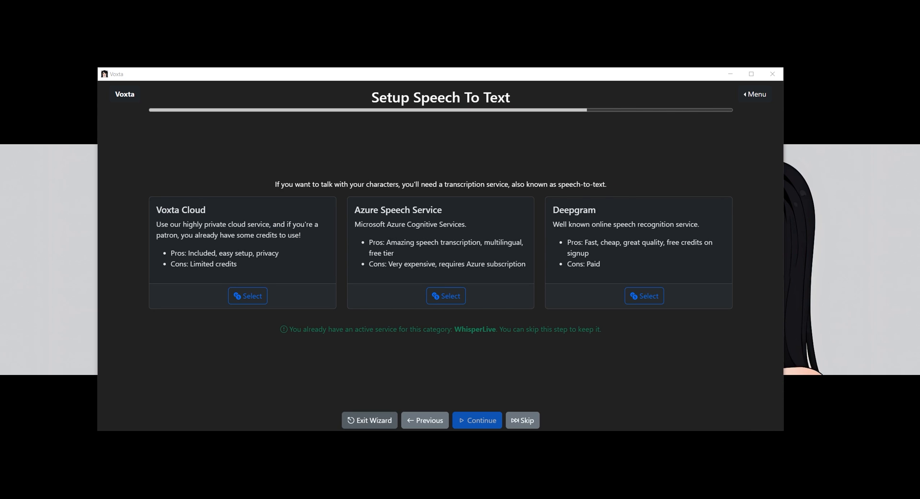
{"action": "mouse_move", "coordinate": [551, 375]}
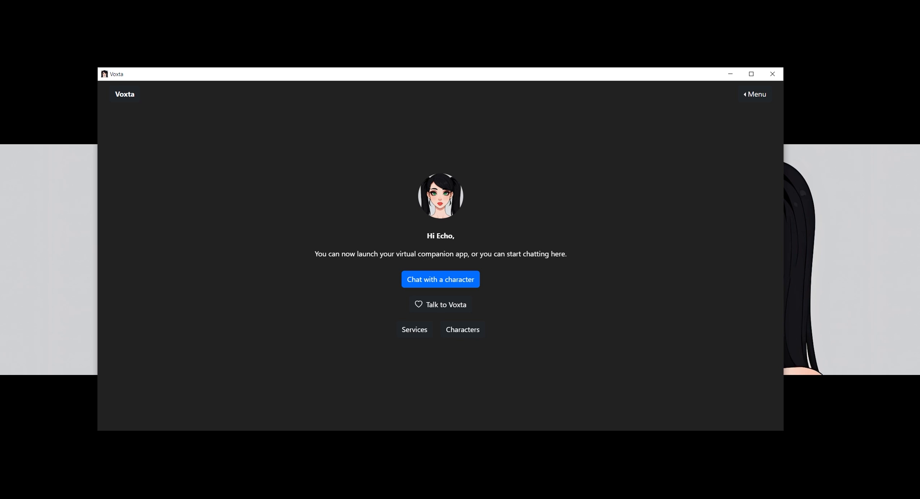
{"action": "mouse_move", "coordinate": [824, 410]}
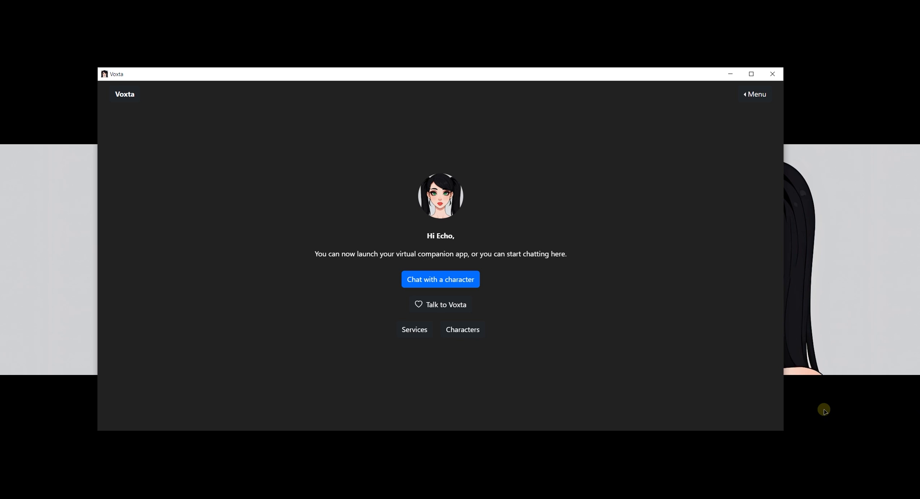
{"action": "mouse_move", "coordinate": [440, 304]}
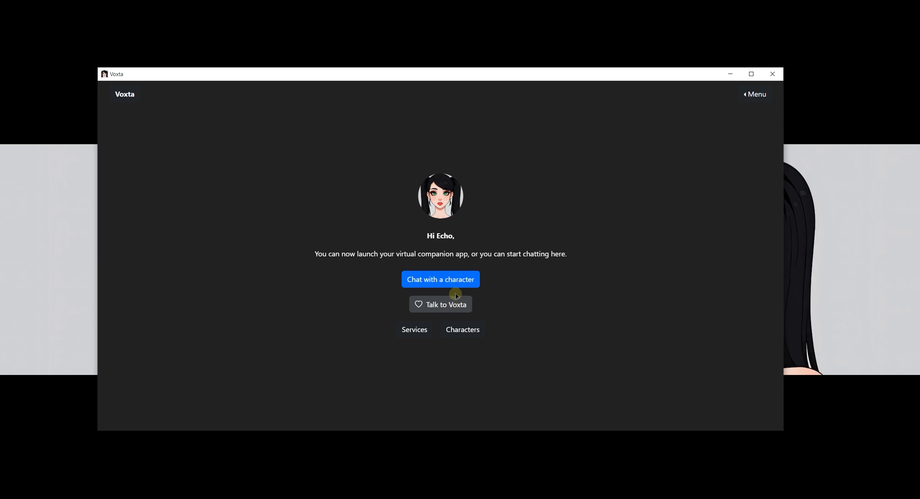
Leave the wizard and bring up the characters available to chat with
{"action": "left_click", "coordinate": [440, 279]}
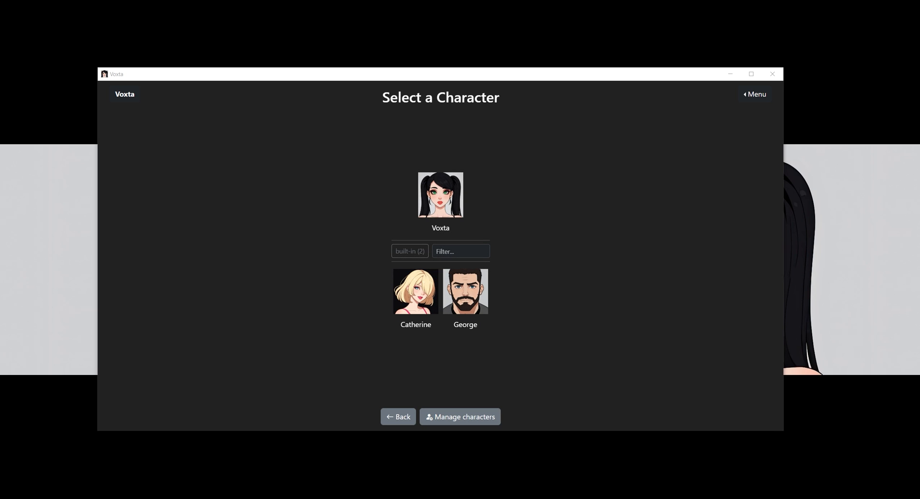
{"action": "mouse_move", "coordinate": [616, 256]}
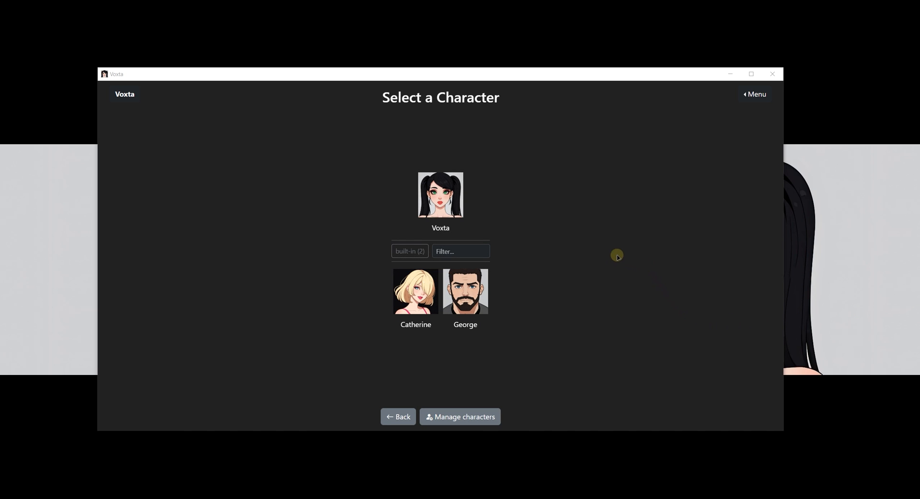
{"action": "mouse_move", "coordinate": [512, 245]}
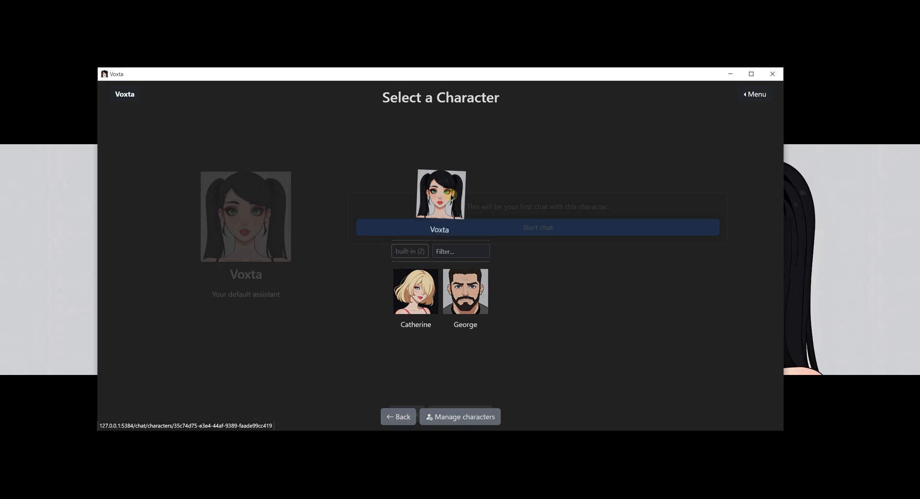
Start the first chat with the default Voxta assistant
{"action": "left_click", "coordinate": [536, 228]}
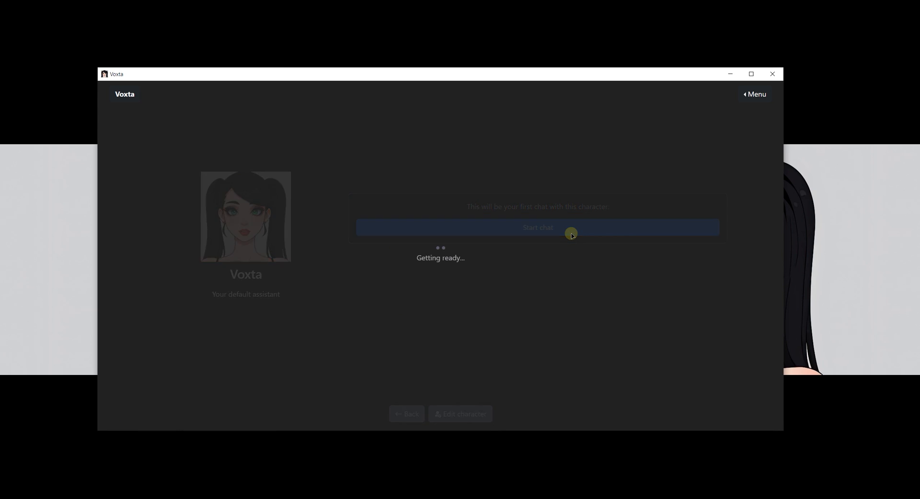
{"action": "left_click", "coordinate": [537, 228]}
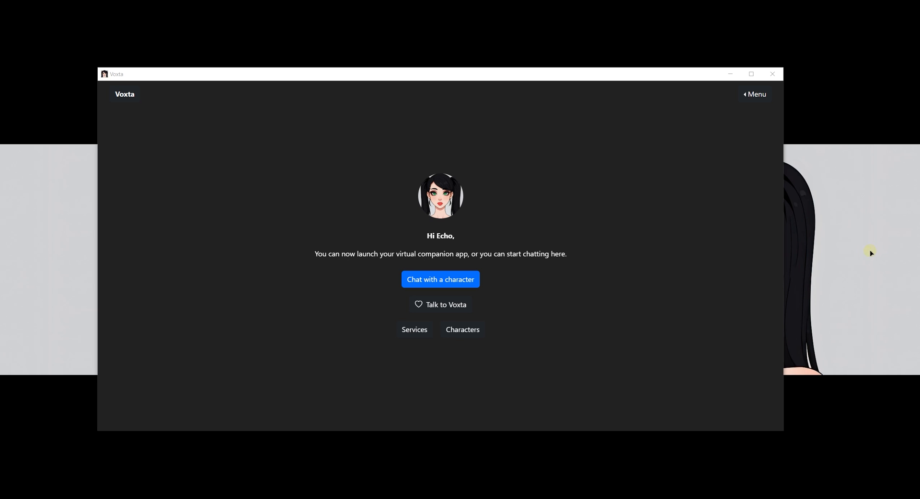
{"action": "mouse_move", "coordinate": [735, 117]}
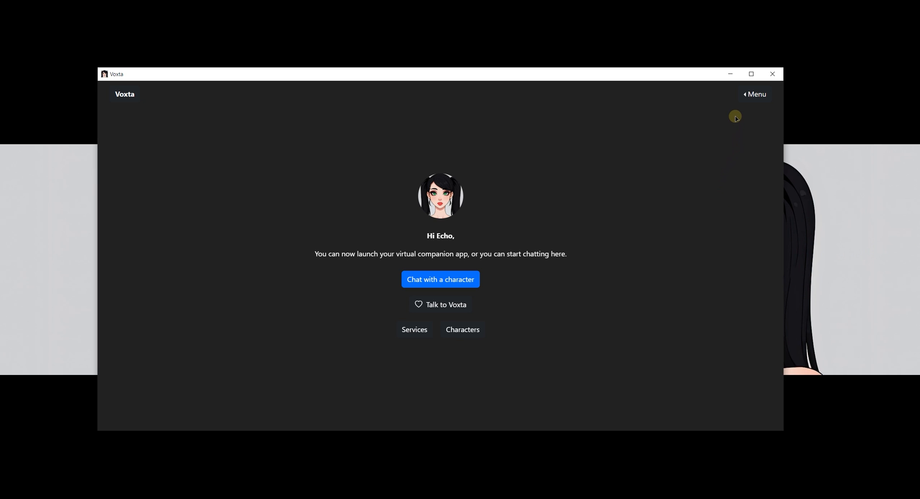
{"action": "mouse_move", "coordinate": [755, 95]}
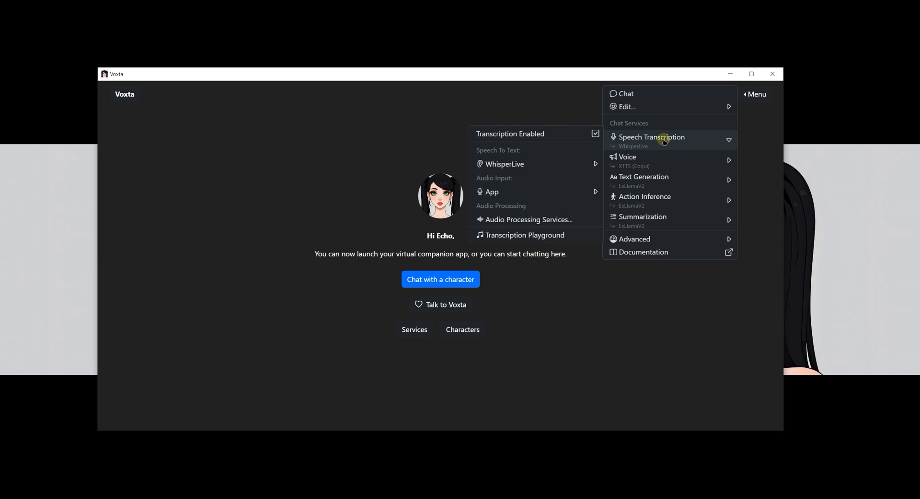
{"action": "mouse_move", "coordinate": [639, 181]}
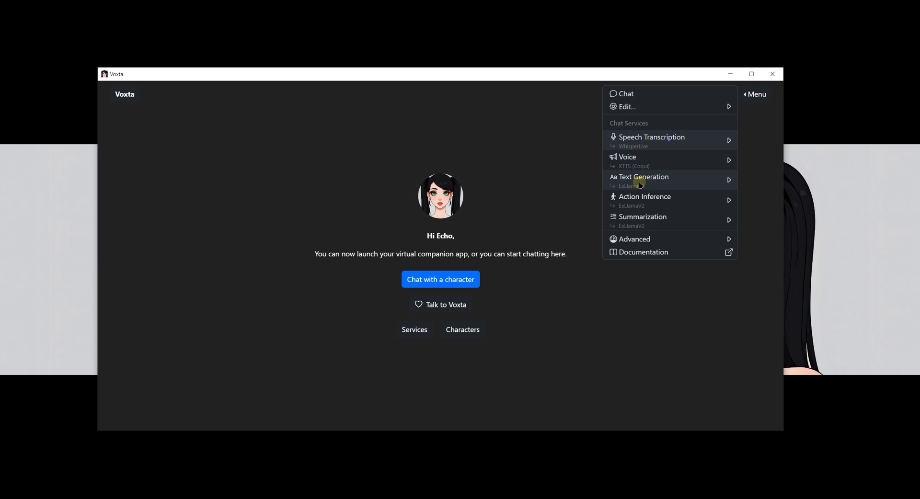
Review Chat Services options for text generation and voice, keeping Voice on XTTS
{"action": "left_click", "coordinate": [639, 179]}
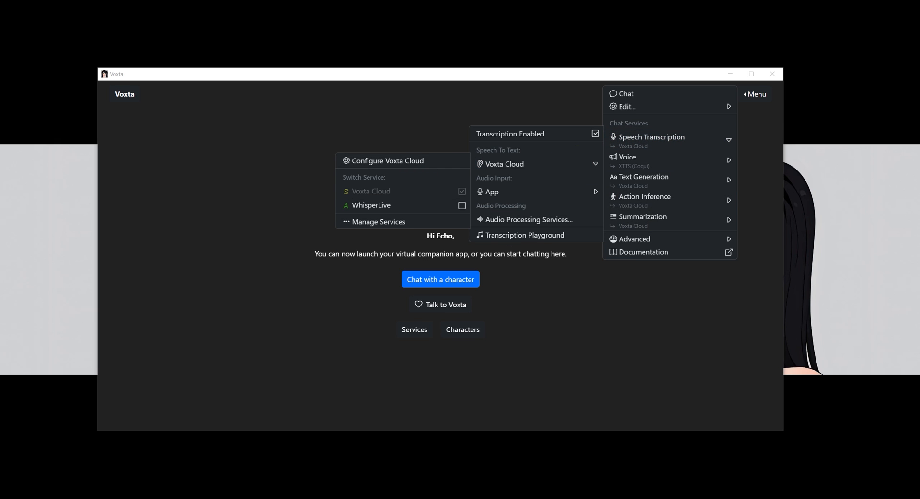
{"action": "left_click", "coordinate": [755, 95]}
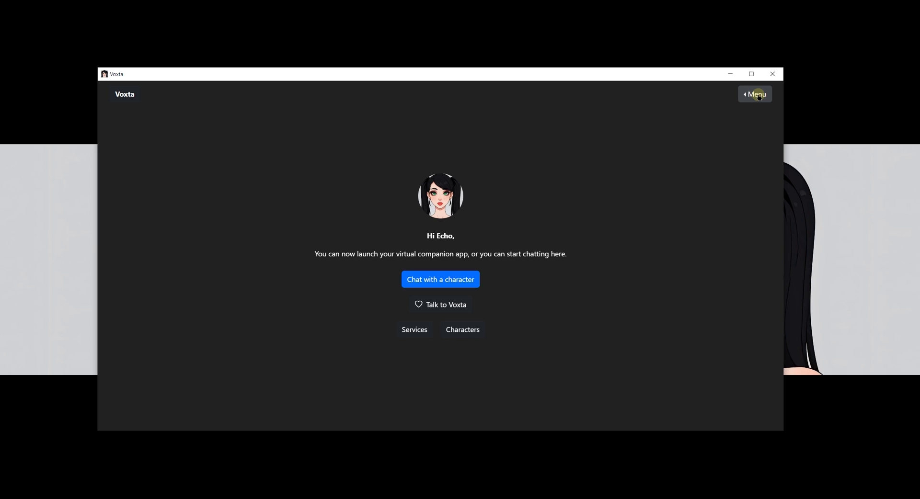
{"action": "left_click", "coordinate": [755, 94]}
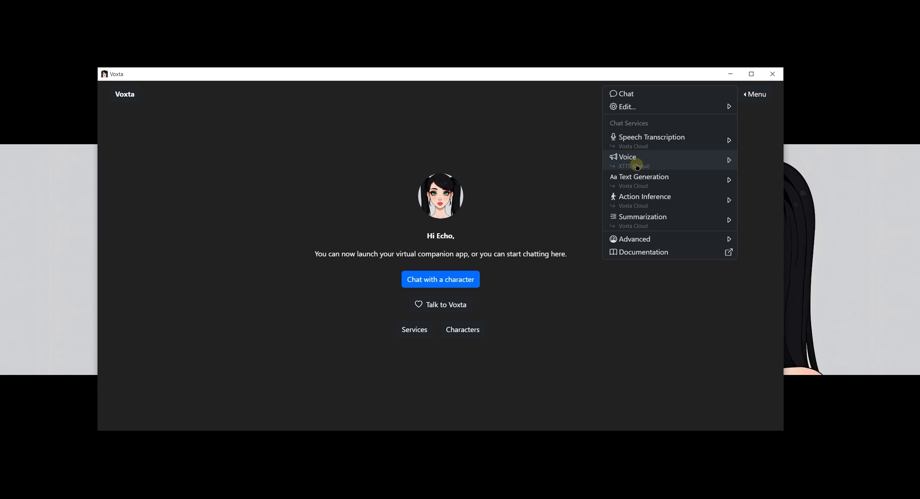
{"action": "left_click", "coordinate": [627, 157]}
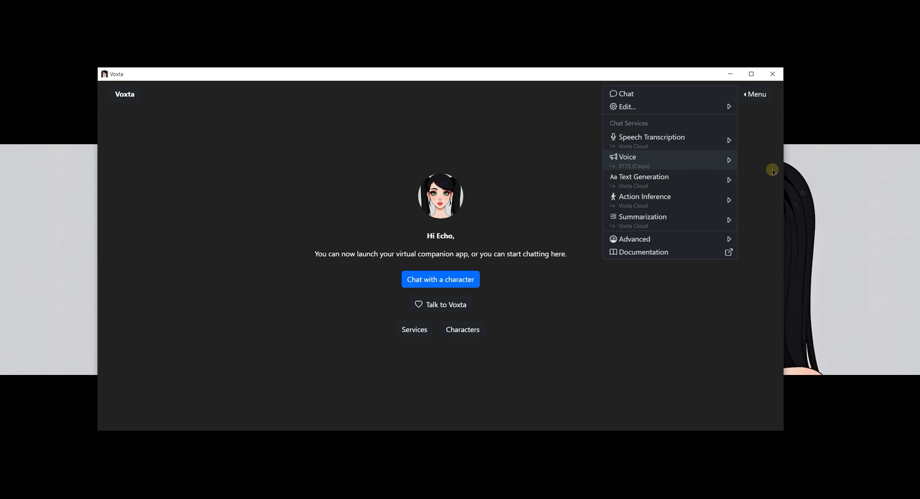
{"action": "mouse_move", "coordinate": [769, 168]}
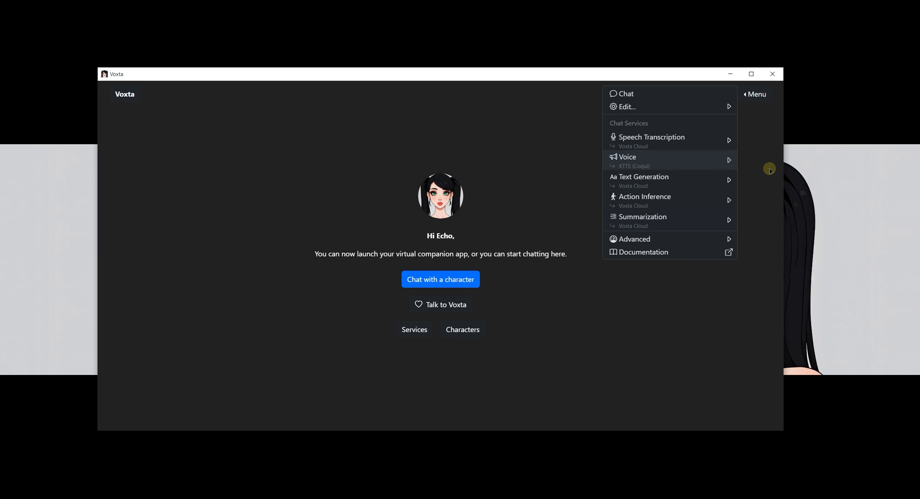
{"action": "mouse_move", "coordinate": [764, 171]}
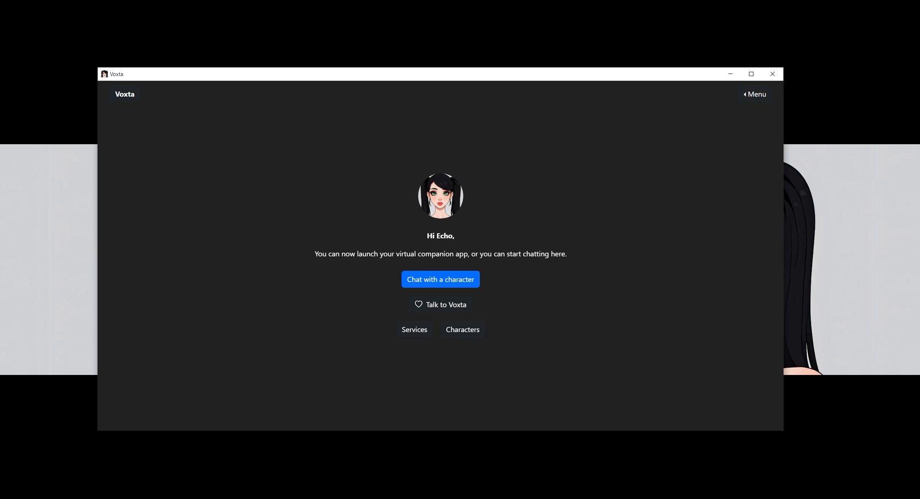
{"action": "mouse_move", "coordinate": [746, 381]}
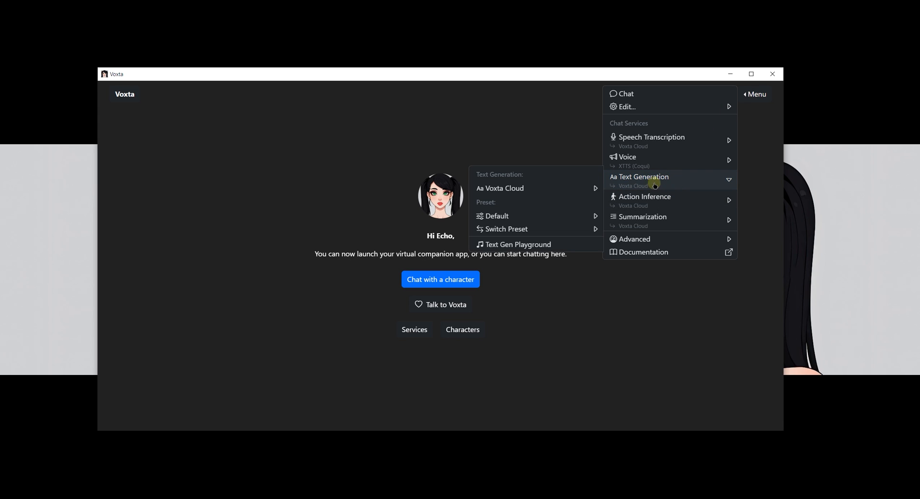
Switch text generation and summarization to ExLlamaV2 and transcription back to WhisperLive
{"action": "left_click", "coordinate": [368, 215]}
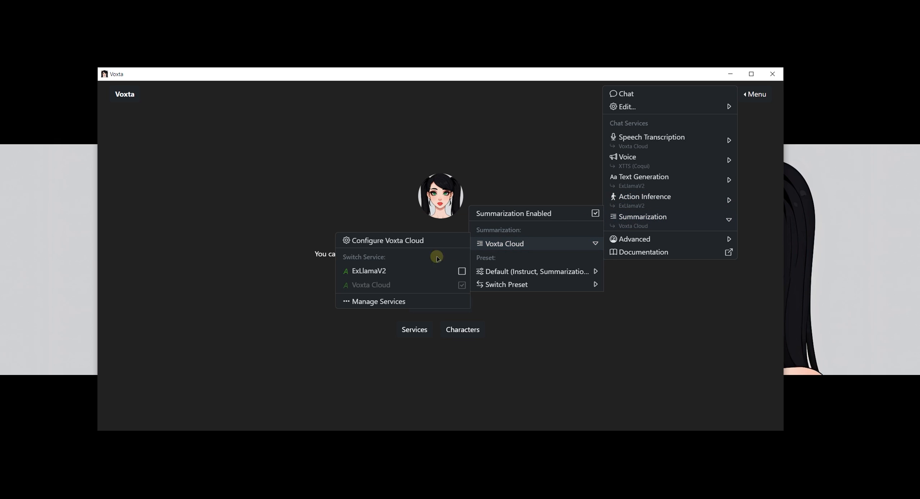
{"action": "left_click", "coordinate": [651, 137]}
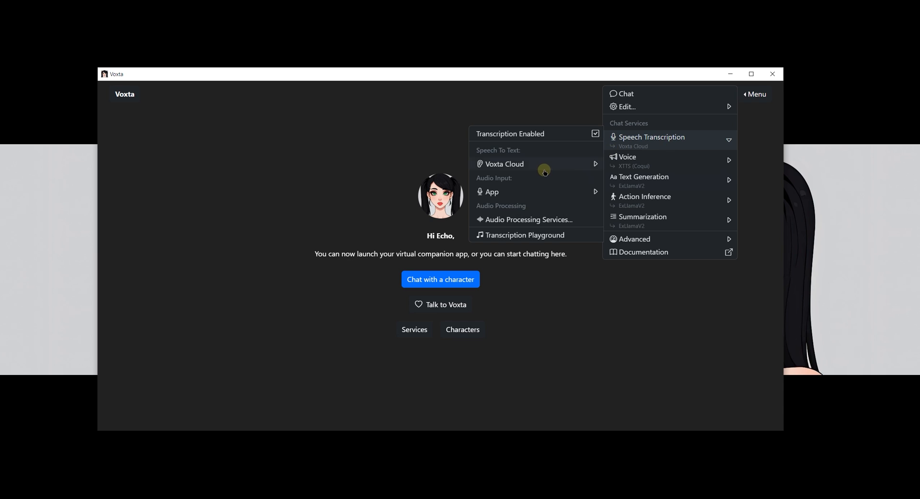
{"action": "left_click", "coordinate": [503, 164]}
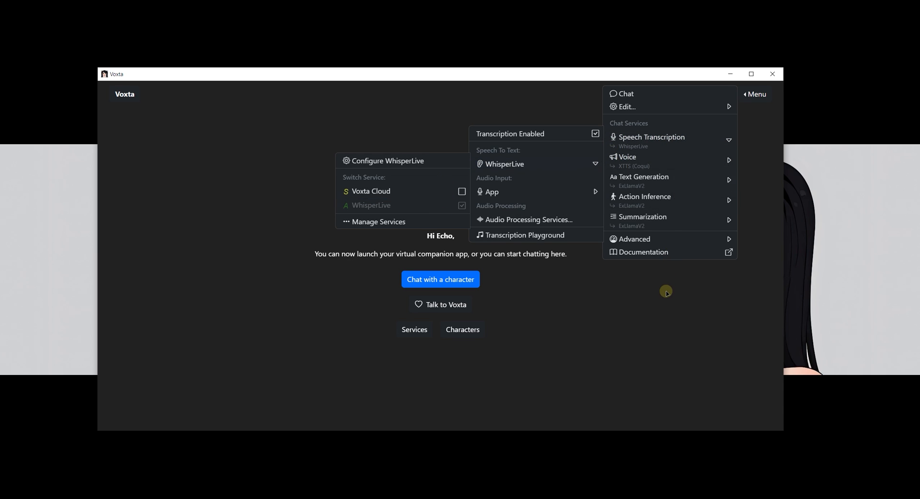
{"action": "left_click", "coordinate": [678, 367]}
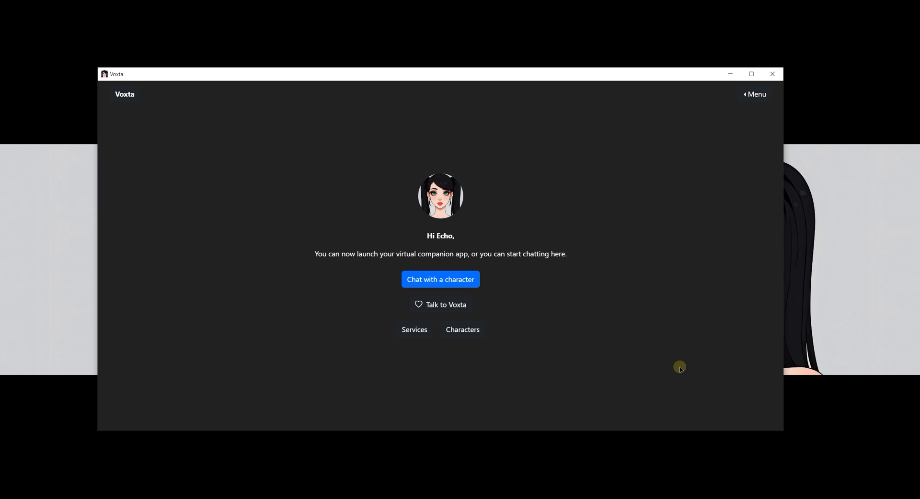
{"action": "mouse_move", "coordinate": [650, 372]}
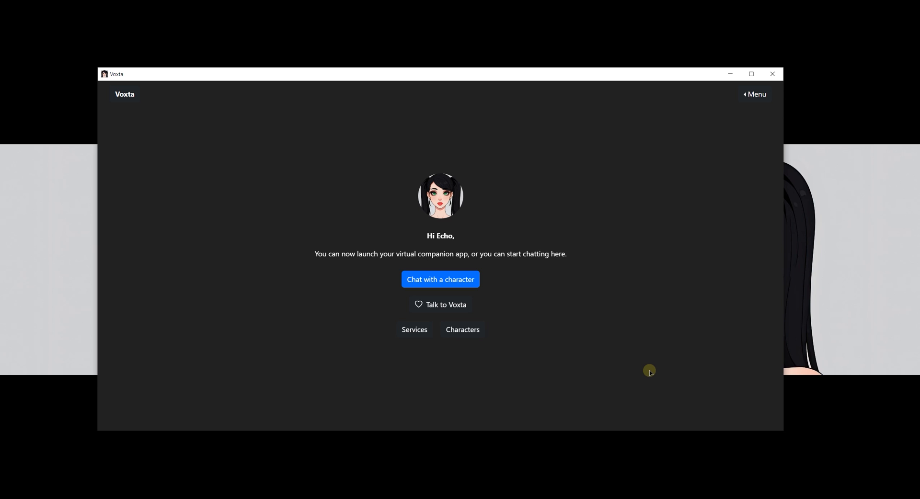
{"action": "mouse_move", "coordinate": [529, 376]}
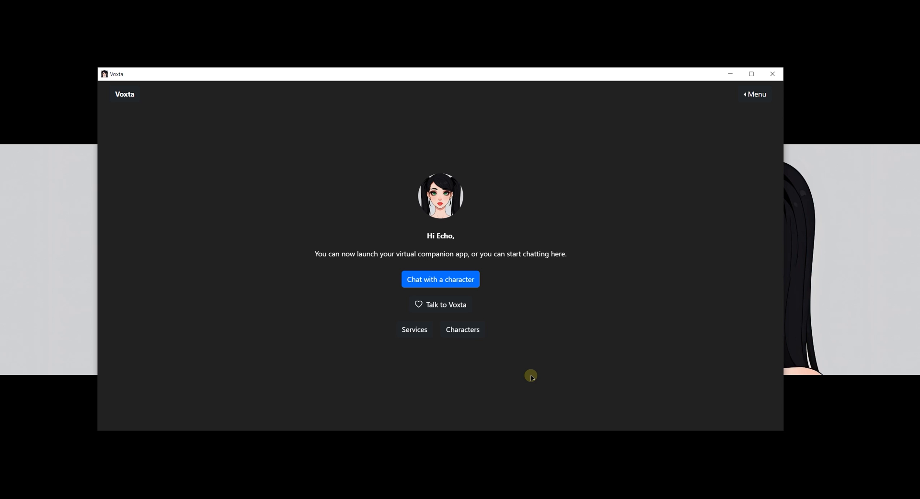
{"action": "mouse_move", "coordinate": [512, 378]}
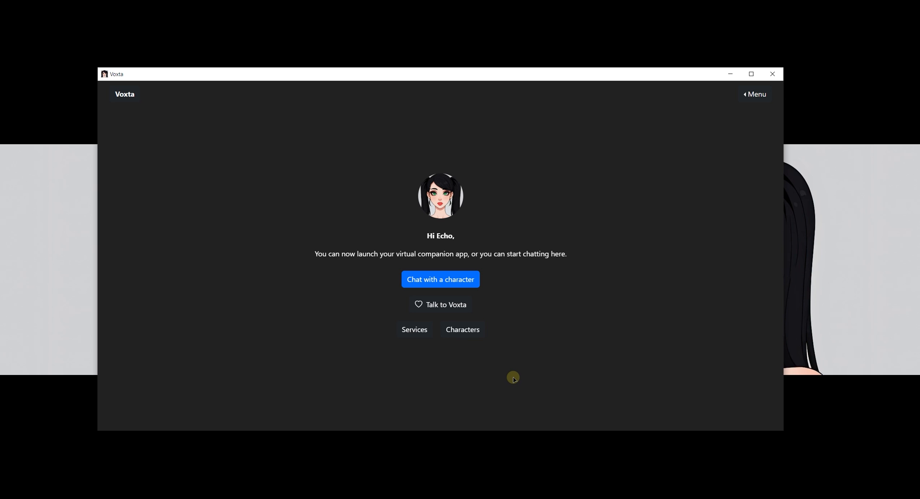
{"action": "mouse_move", "coordinate": [513, 375]}
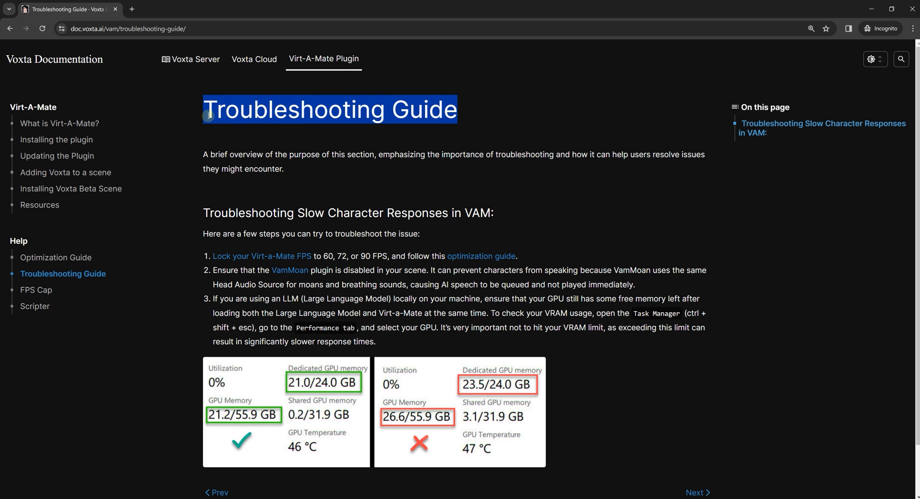
Scroll the Troubleshooting Guide down to its VRAM advice on slow responses
{"action": "scroll", "scroll_direction": "down", "scroll_amount": 3}
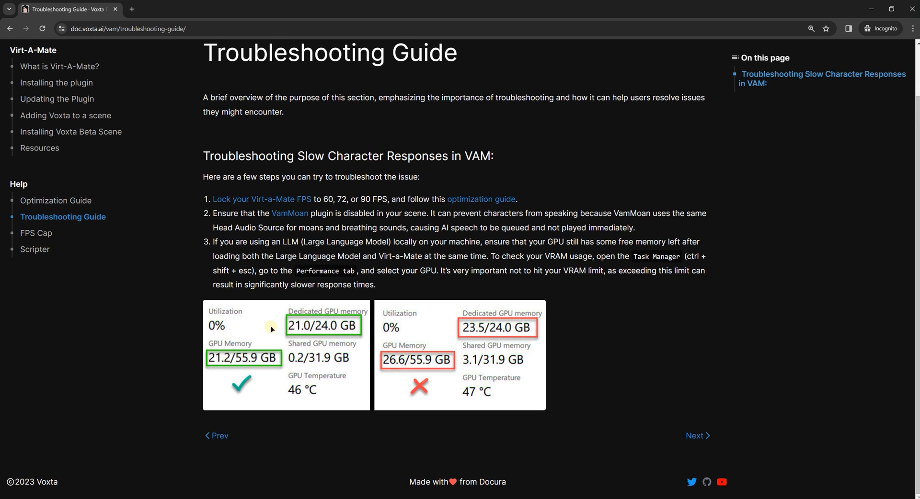
{"action": "mouse_move", "coordinate": [362, 345]}
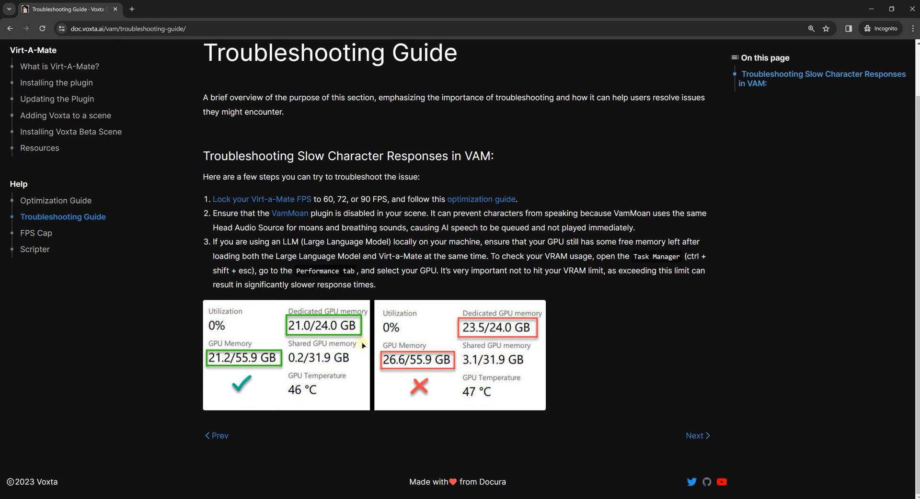